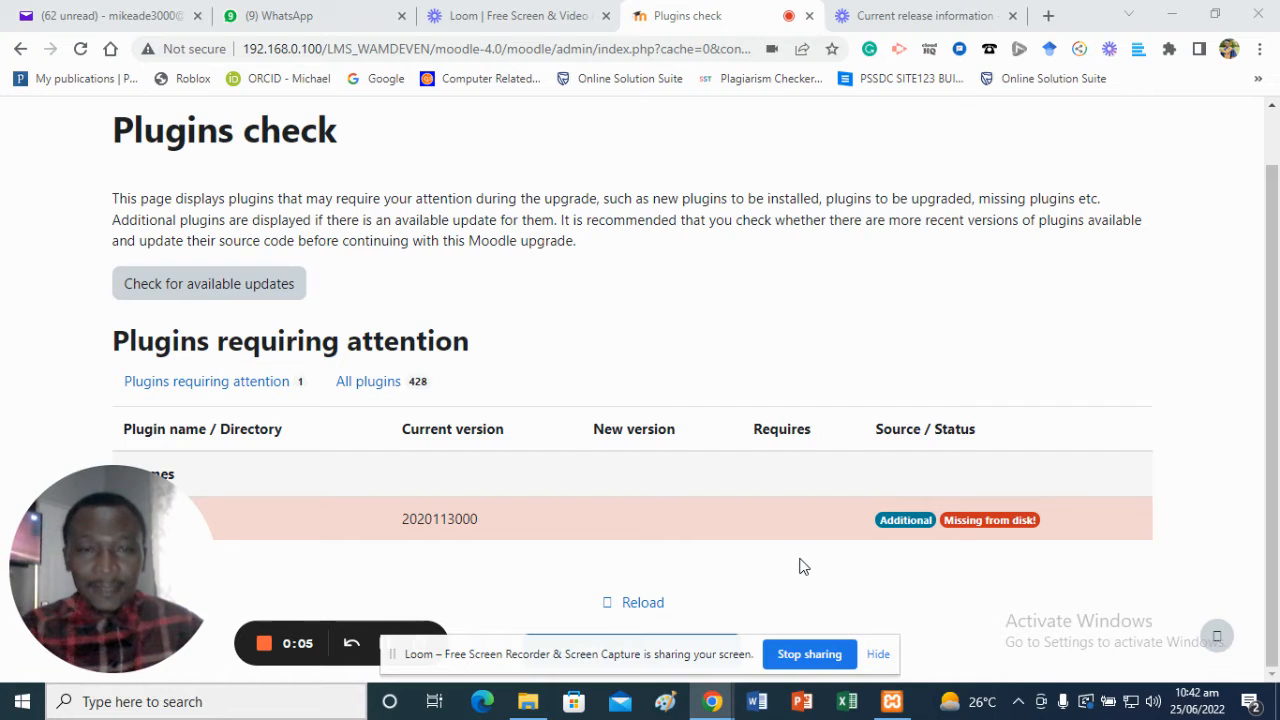
{"action": "mouse_move", "coordinate": [648, 182]}
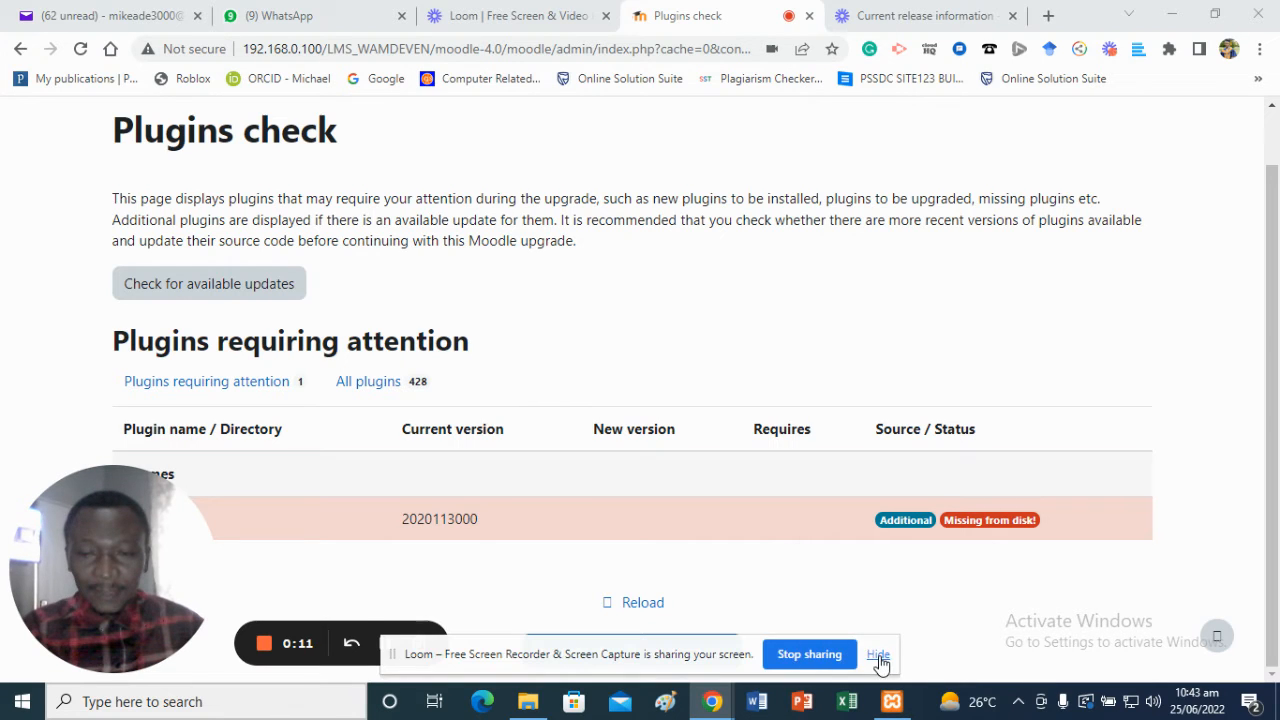
Step: Start the Moodle database upgrade via 'Upgrade Moodle database now', retrying until it proceeds
{"action": "left_click", "coordinate": [878, 654]}
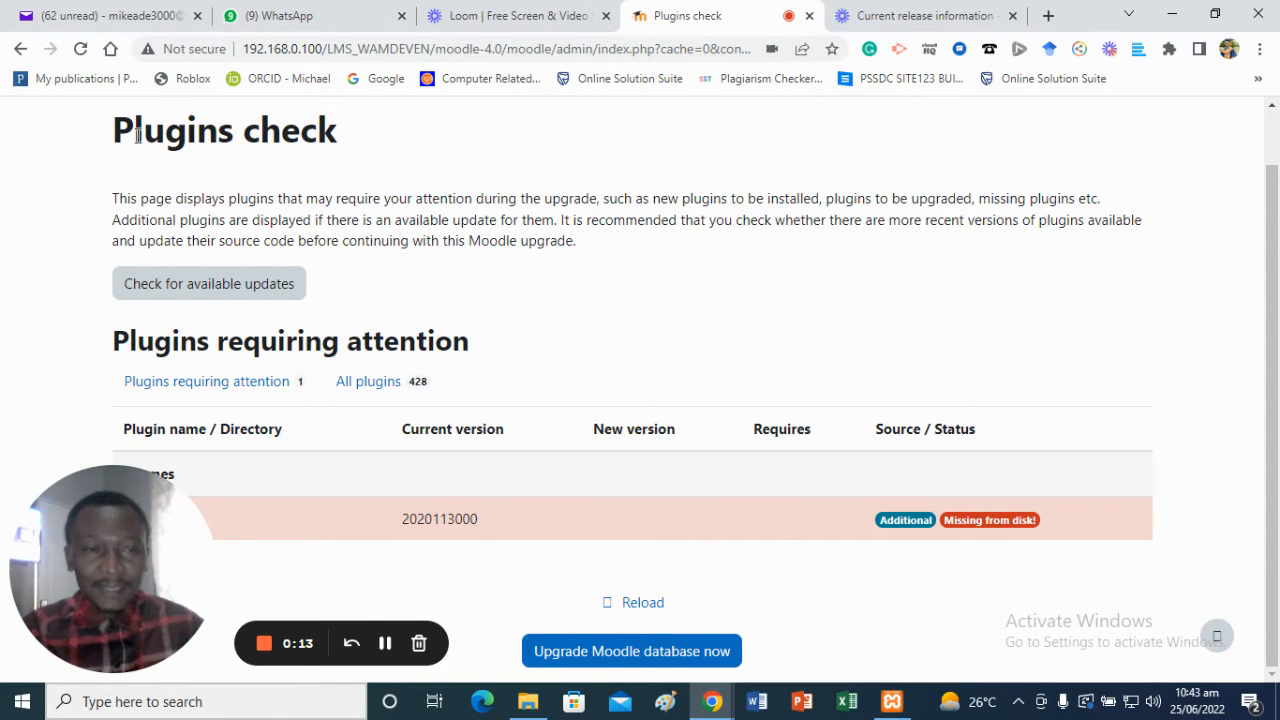
{"action": "mouse_move", "coordinate": [416, 152]}
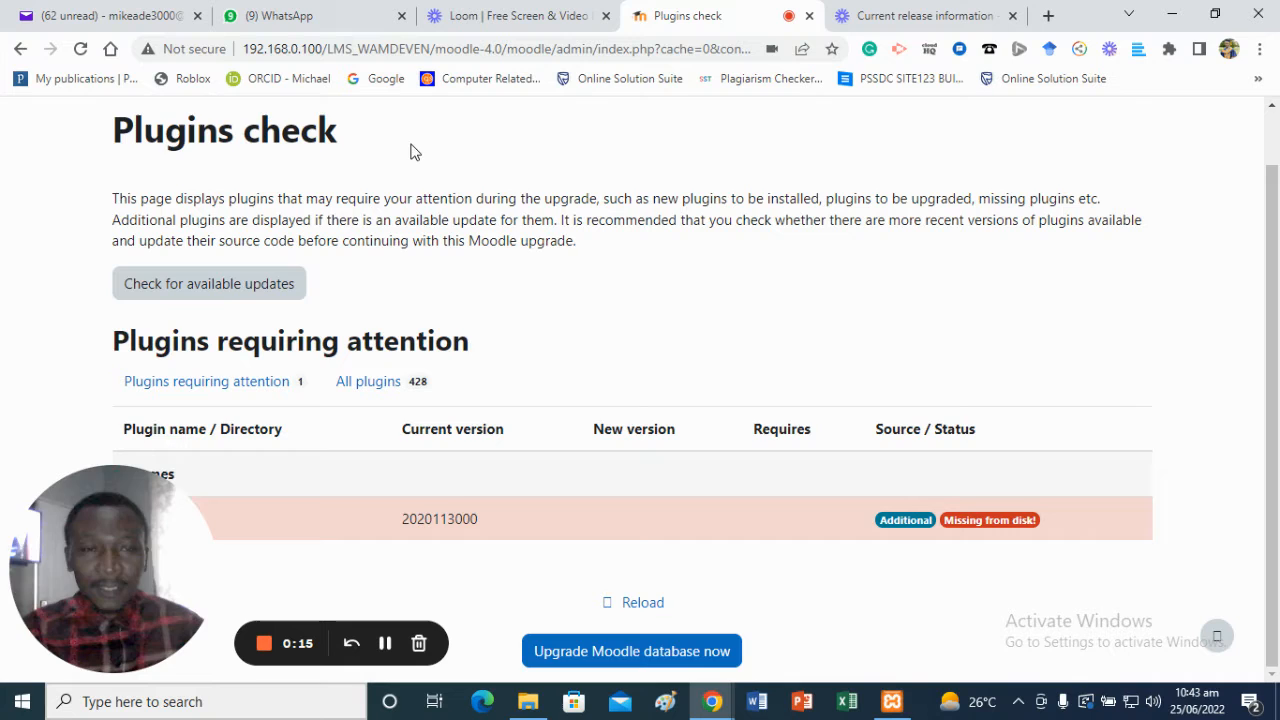
{"action": "mouse_move", "coordinate": [332, 130]}
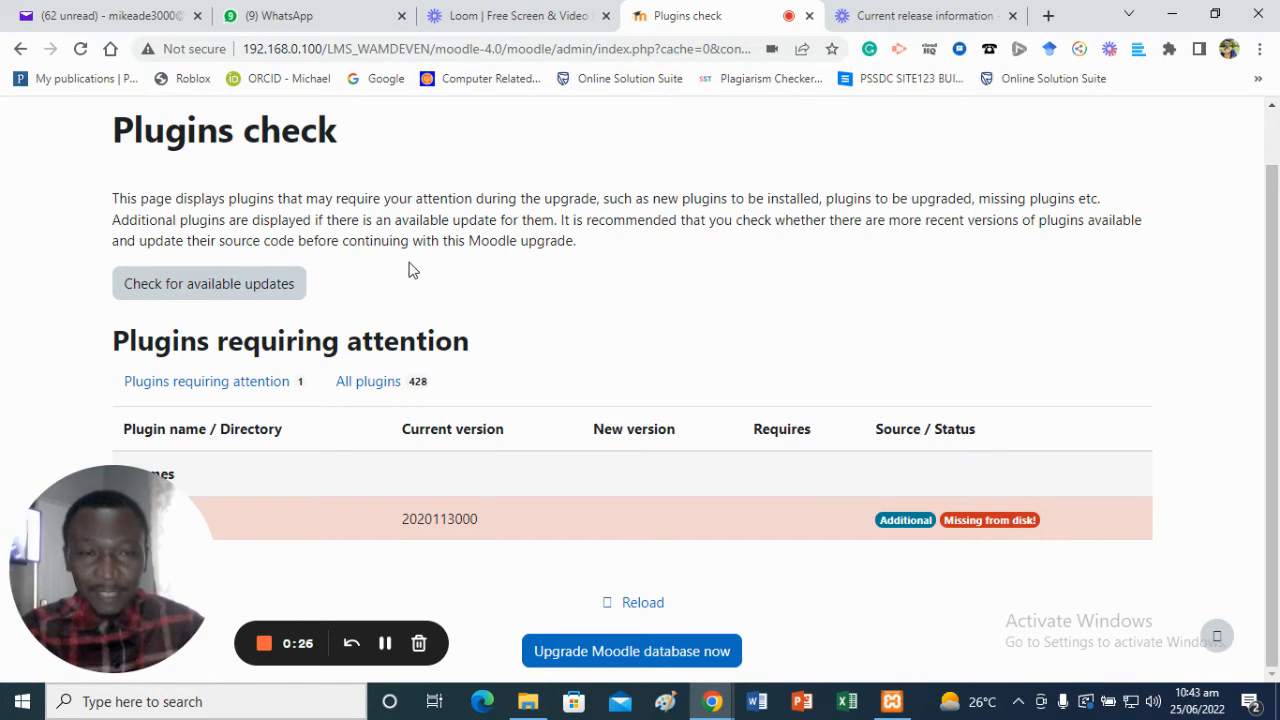
{"action": "mouse_move", "coordinate": [576, 276]}
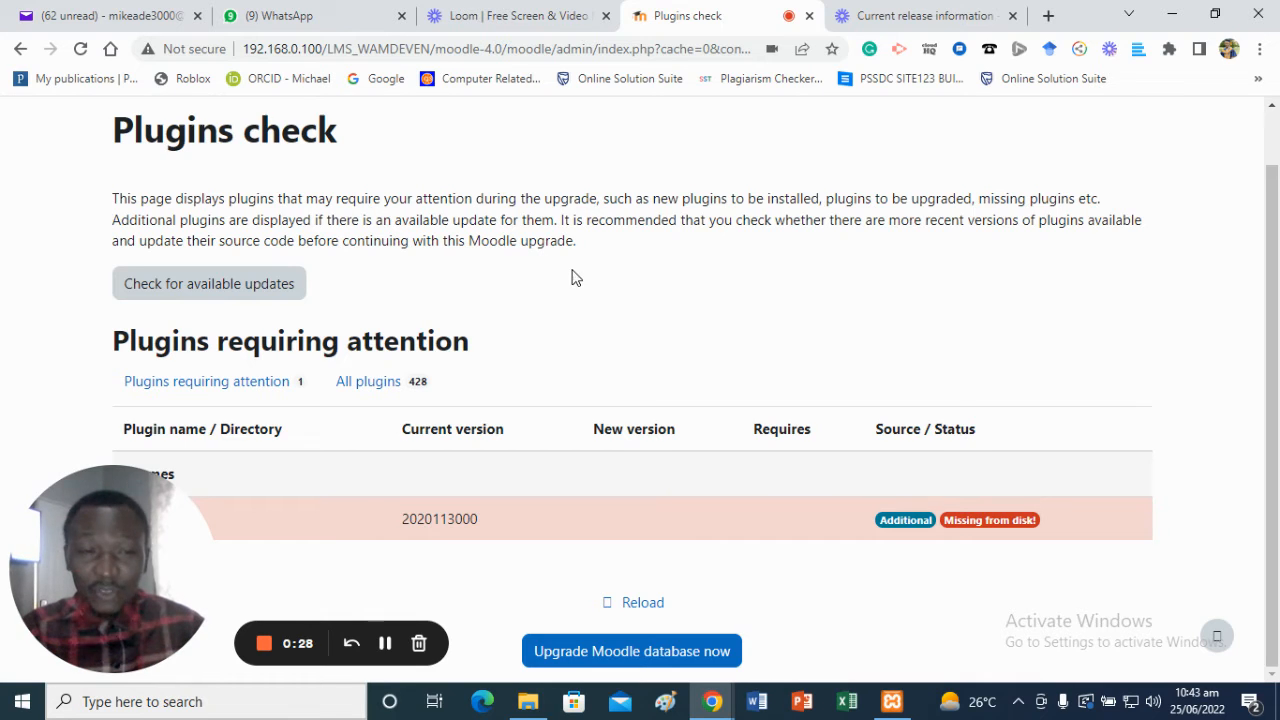
{"action": "mouse_move", "coordinate": [590, 276]}
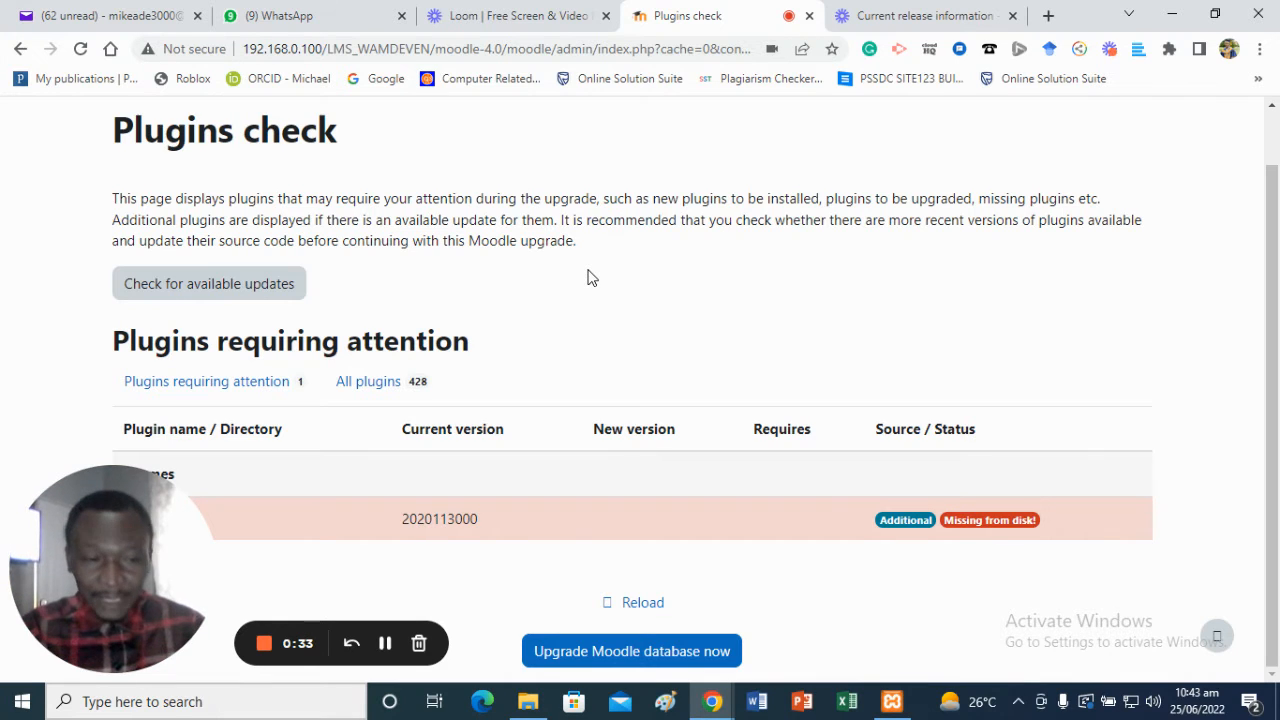
{"action": "mouse_move", "coordinate": [530, 268]}
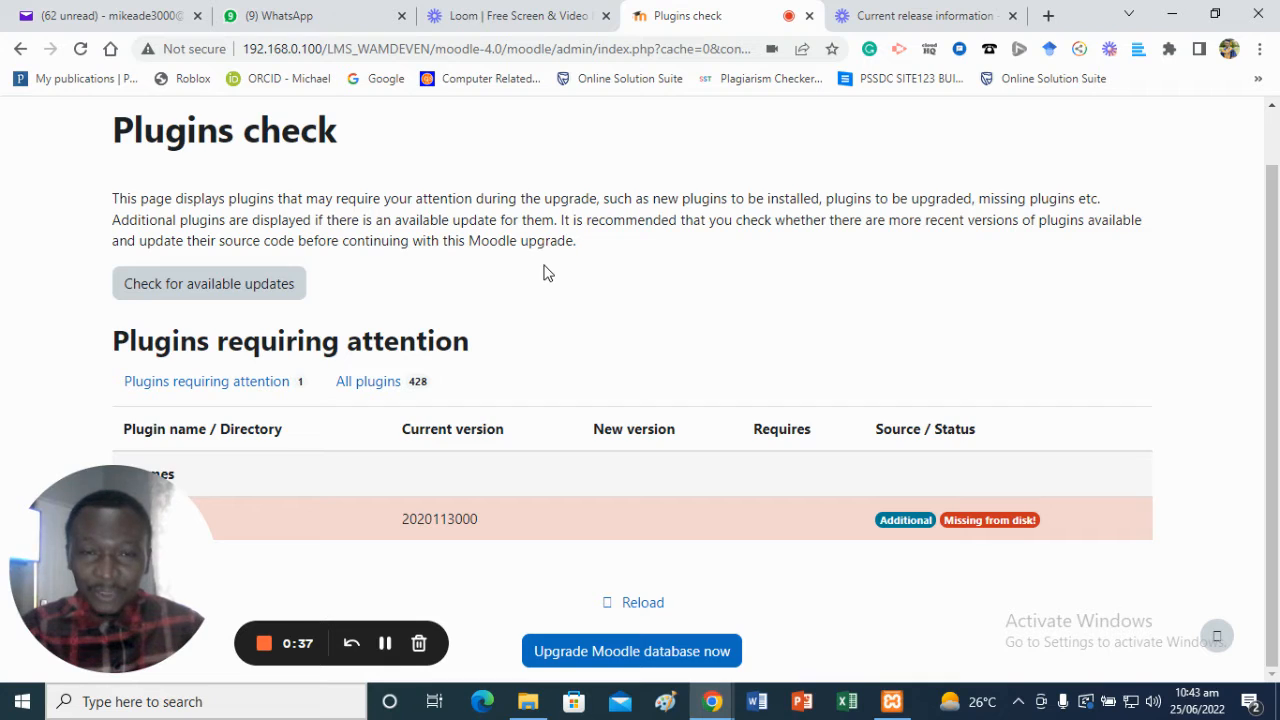
{"action": "mouse_move", "coordinate": [444, 260]}
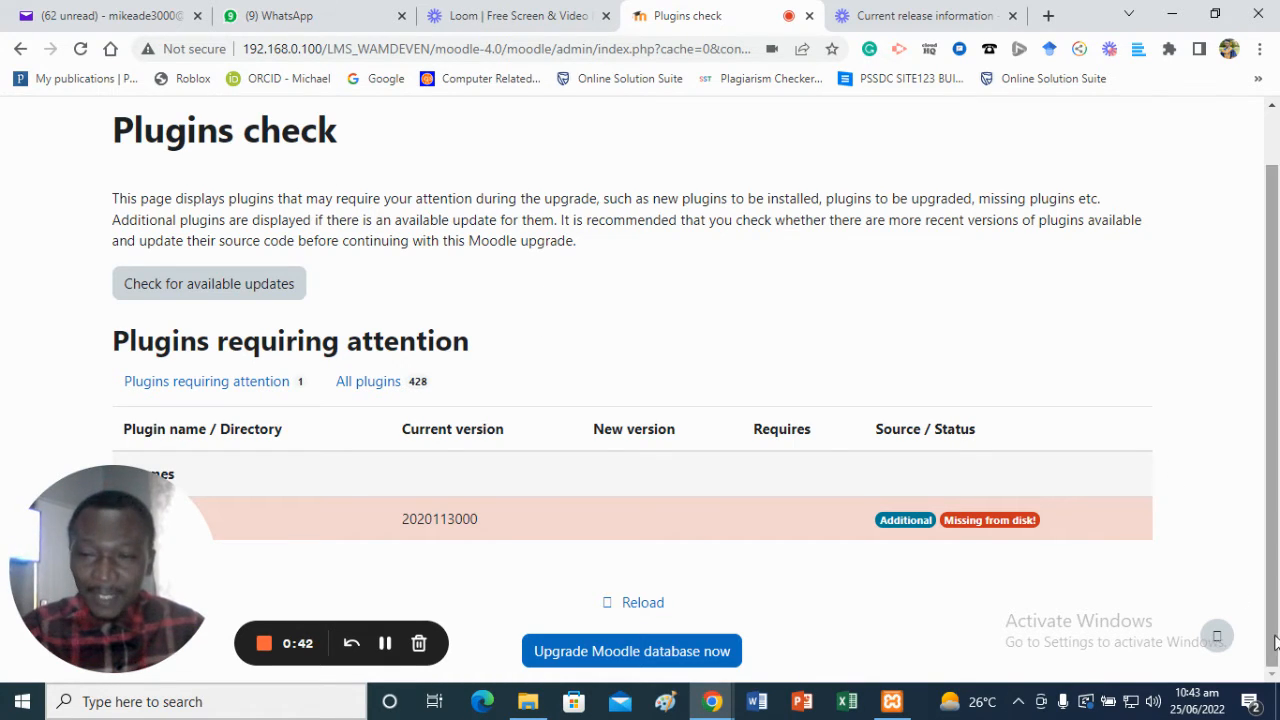
{"action": "mouse_move", "coordinate": [104, 484]}
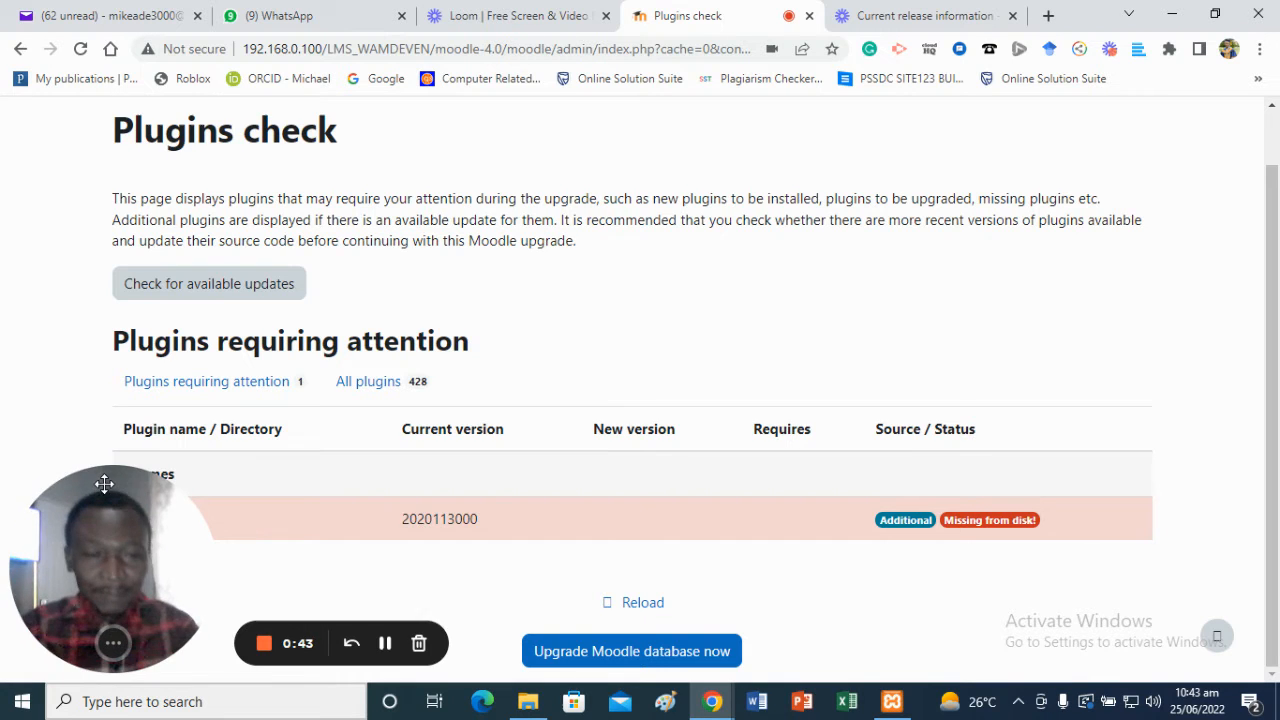
{"action": "left_click_drag", "start_coordinate": [104, 564], "coordinate": [944, 310]}
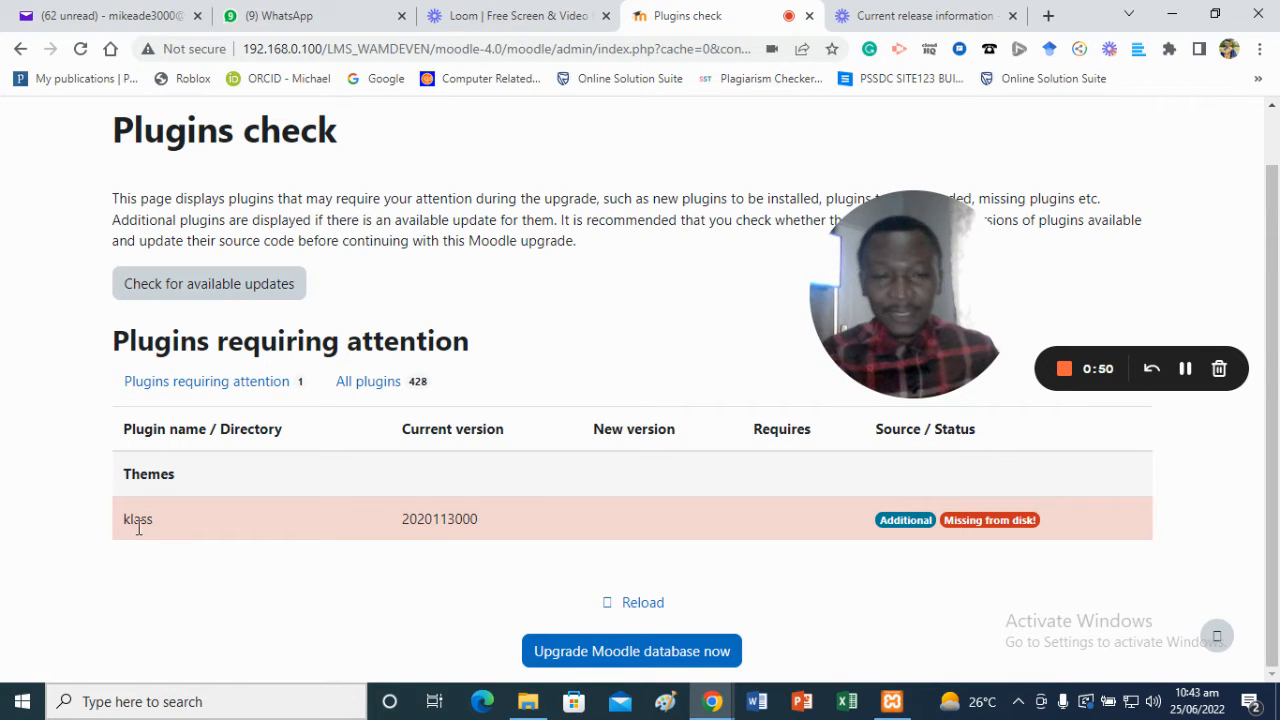
{"action": "mouse_move", "coordinate": [210, 576]}
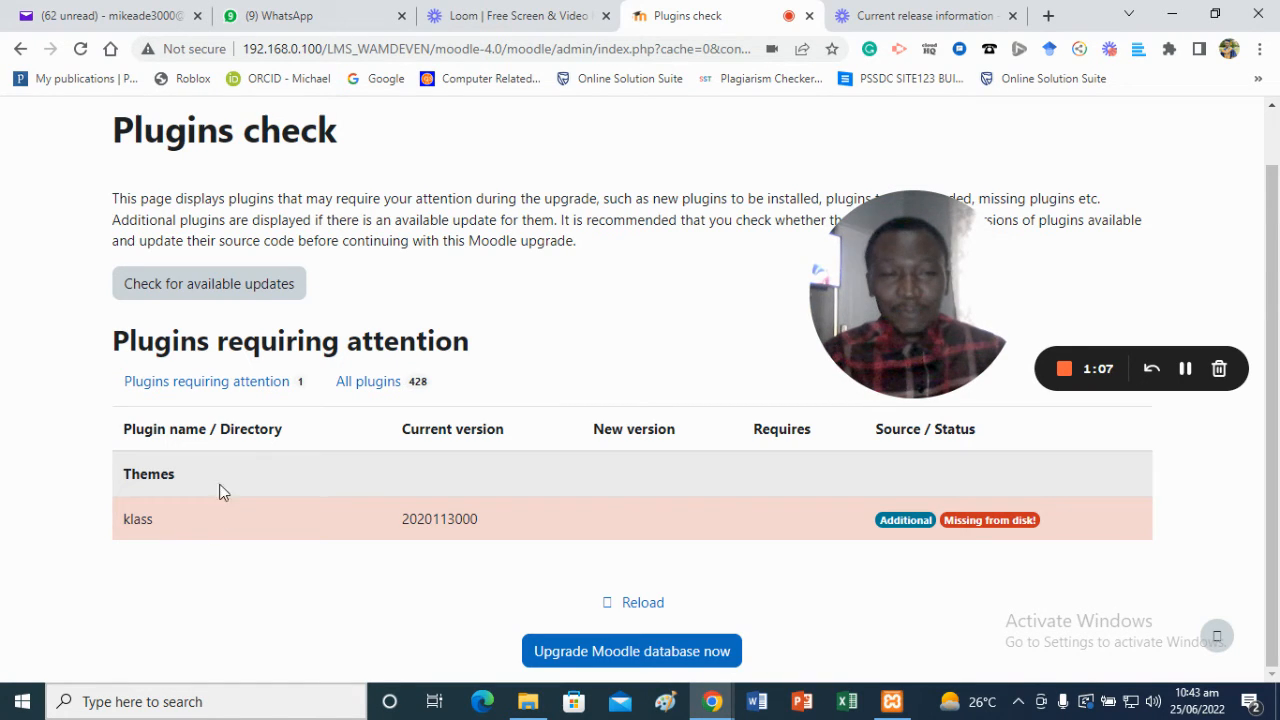
{"action": "mouse_move", "coordinate": [280, 558]}
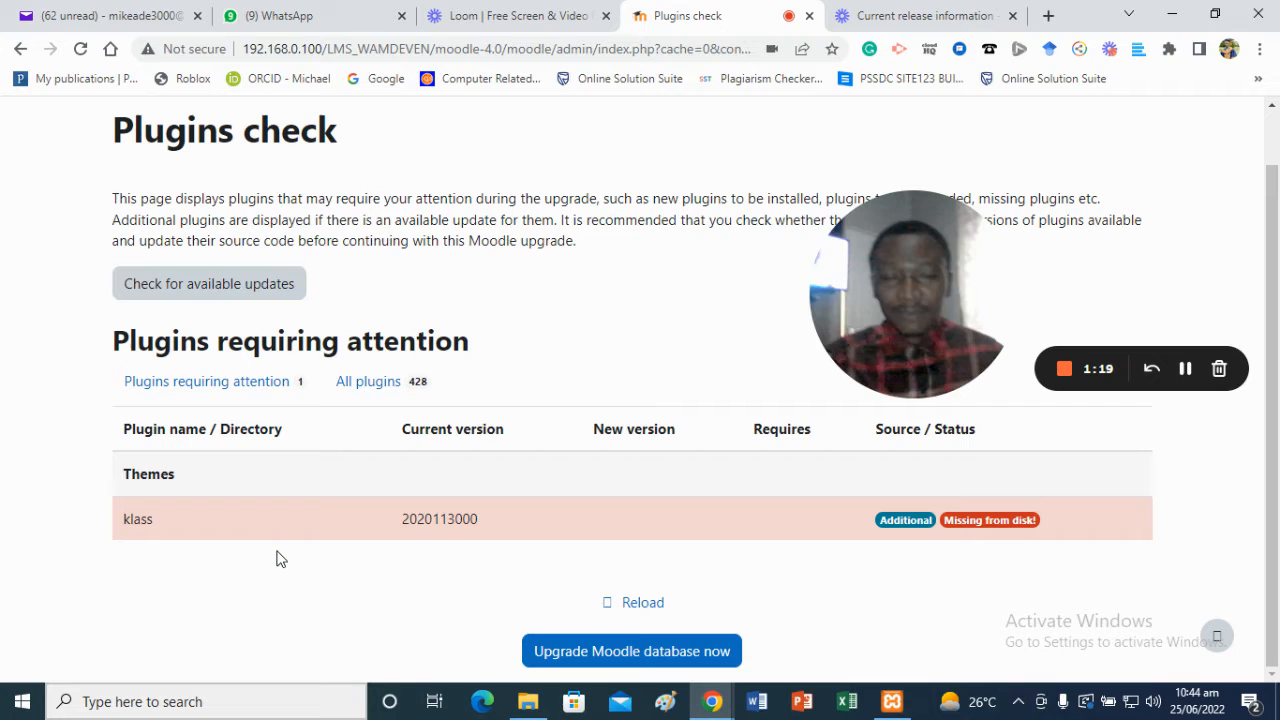
{"action": "mouse_move", "coordinate": [378, 584]}
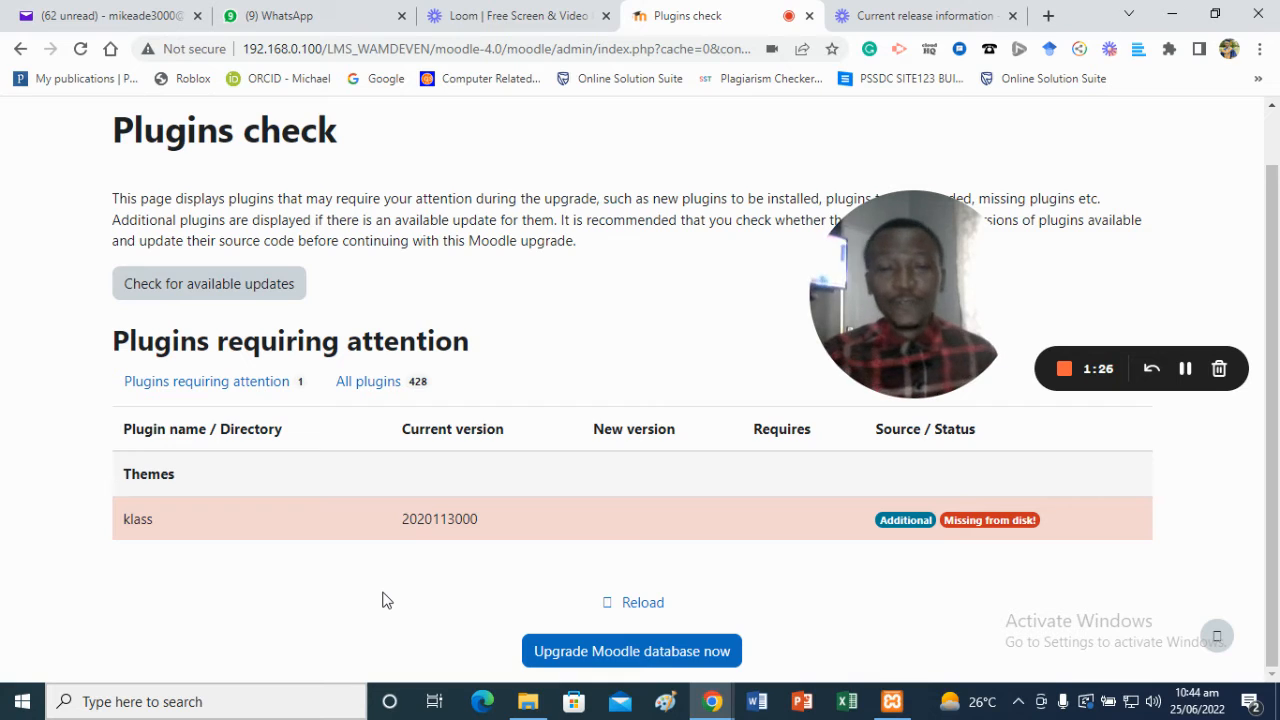
{"action": "mouse_move", "coordinate": [620, 274]}
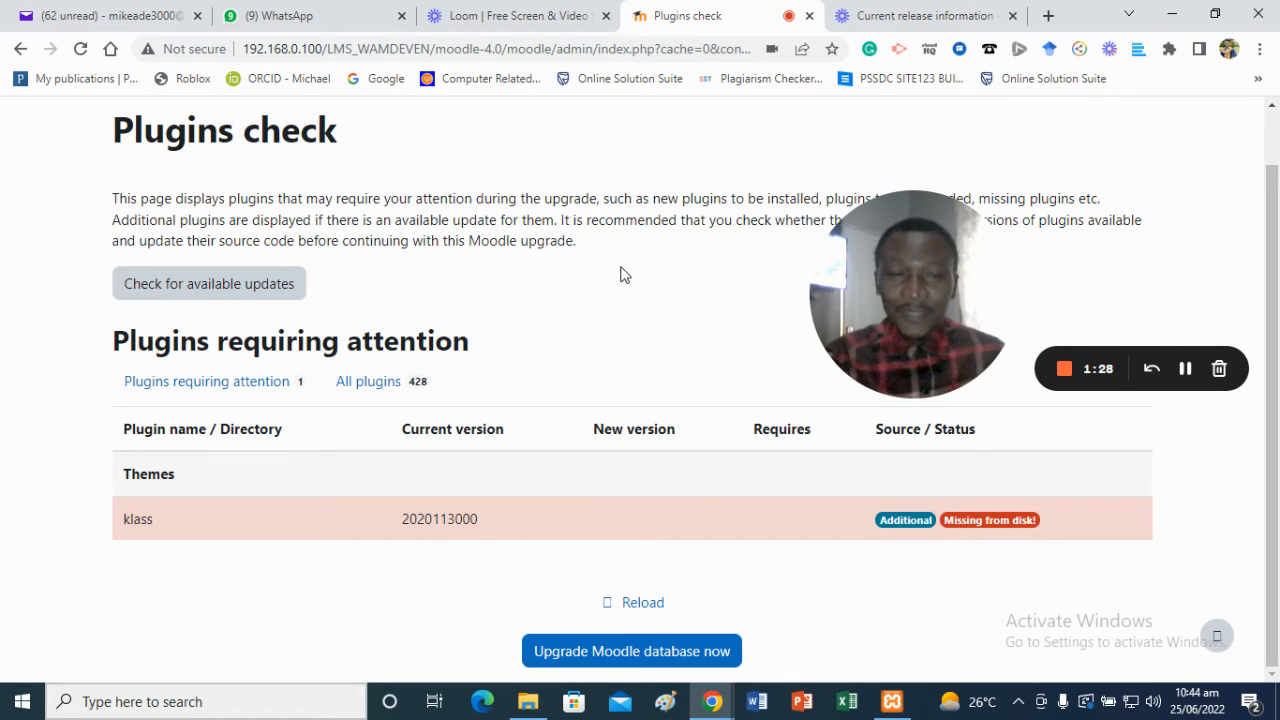
{"action": "mouse_move", "coordinate": [584, 308]}
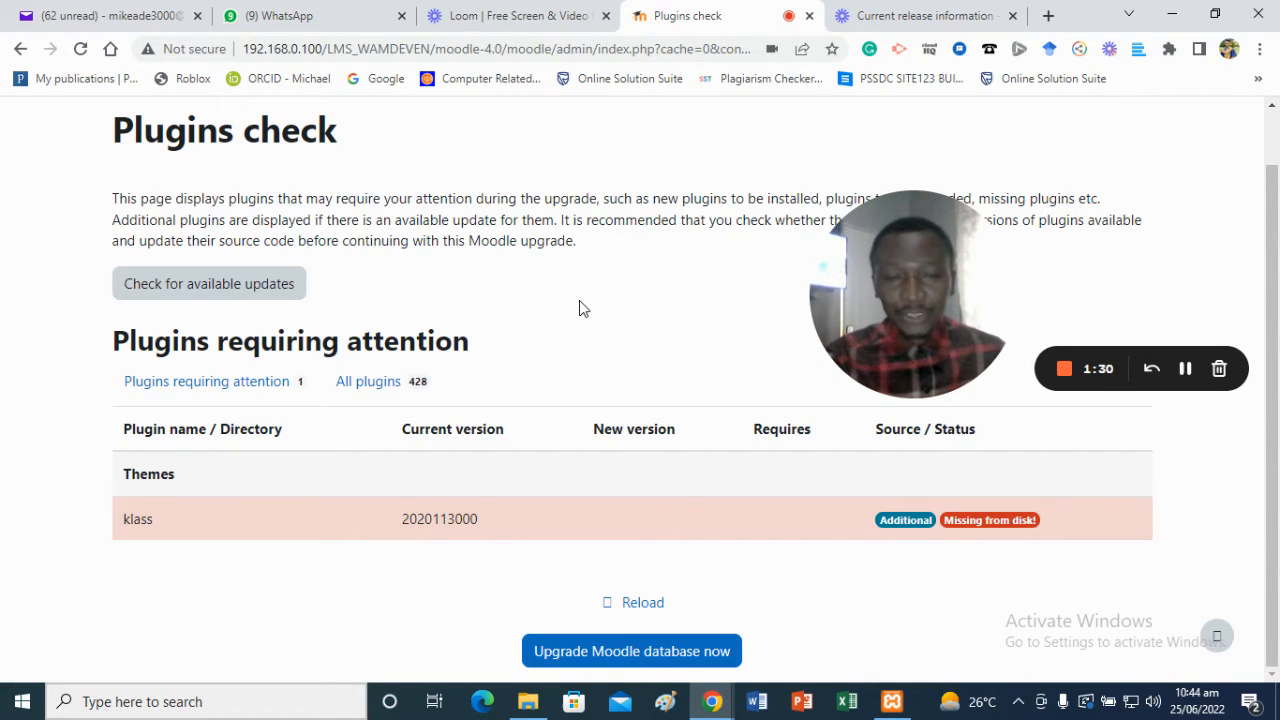
{"action": "mouse_move", "coordinate": [632, 652]}
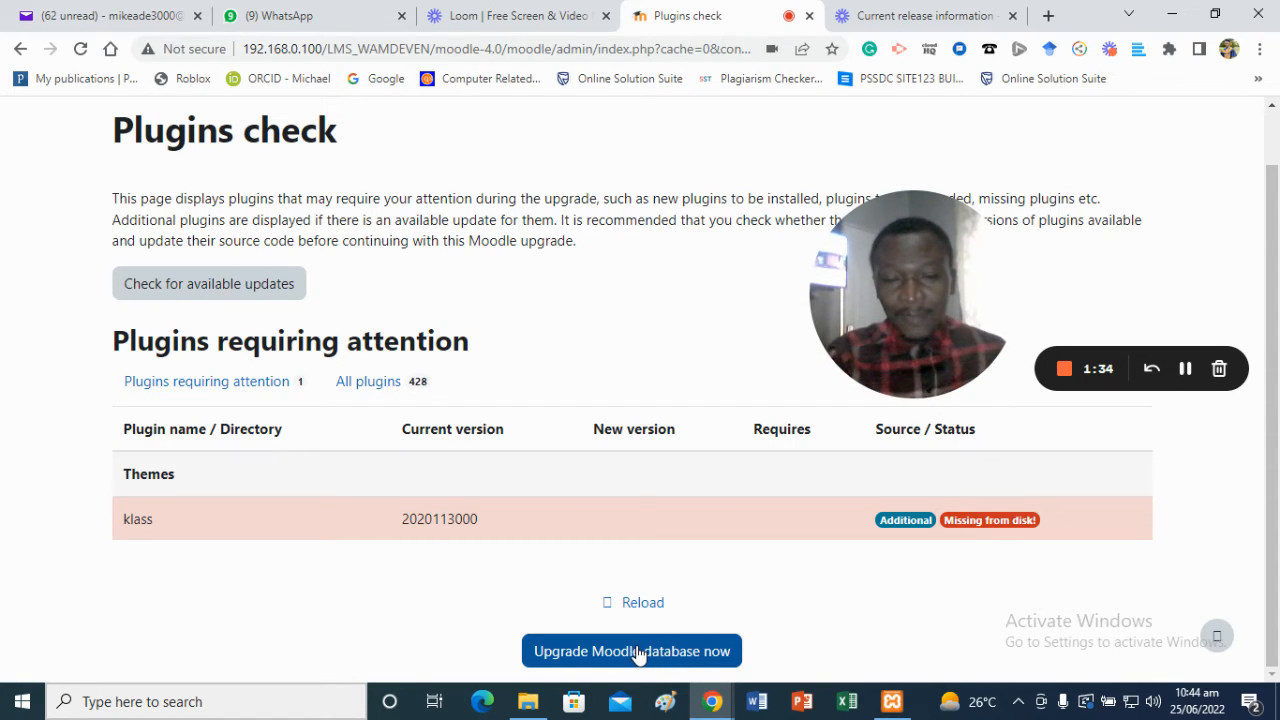
{"action": "left_click", "coordinate": [632, 652]}
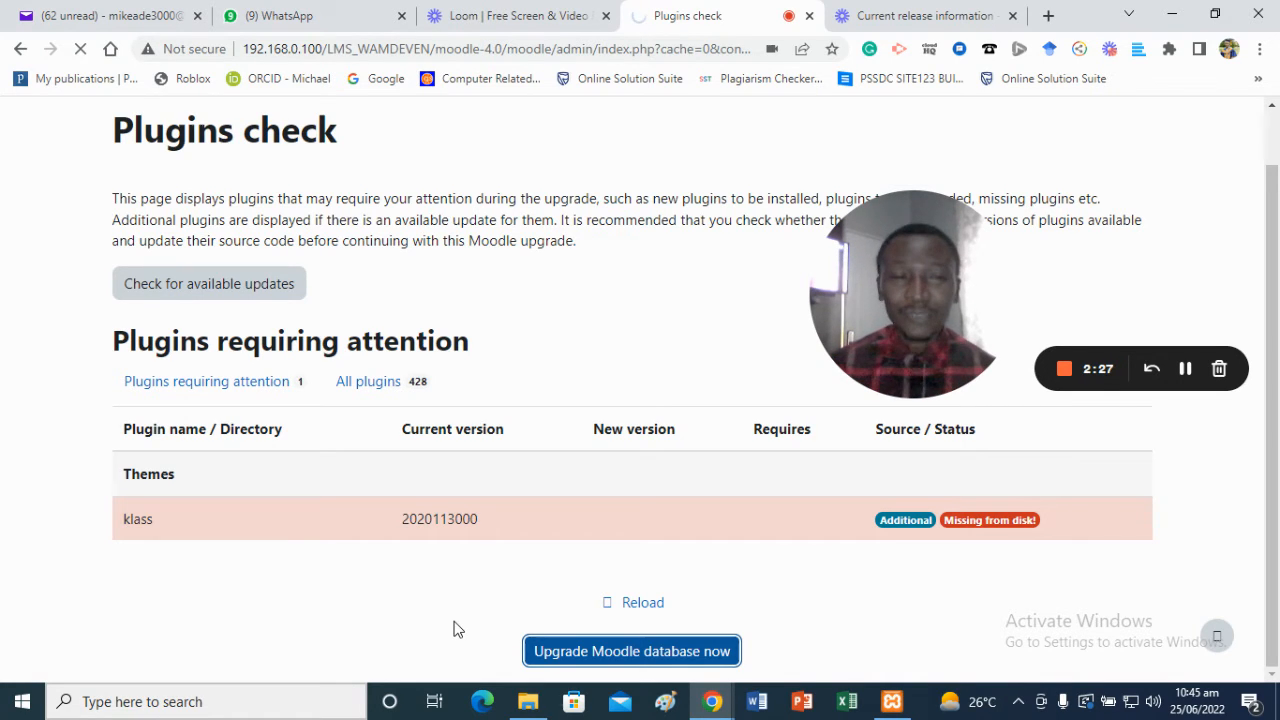
{"action": "left_click", "coordinate": [632, 652]}
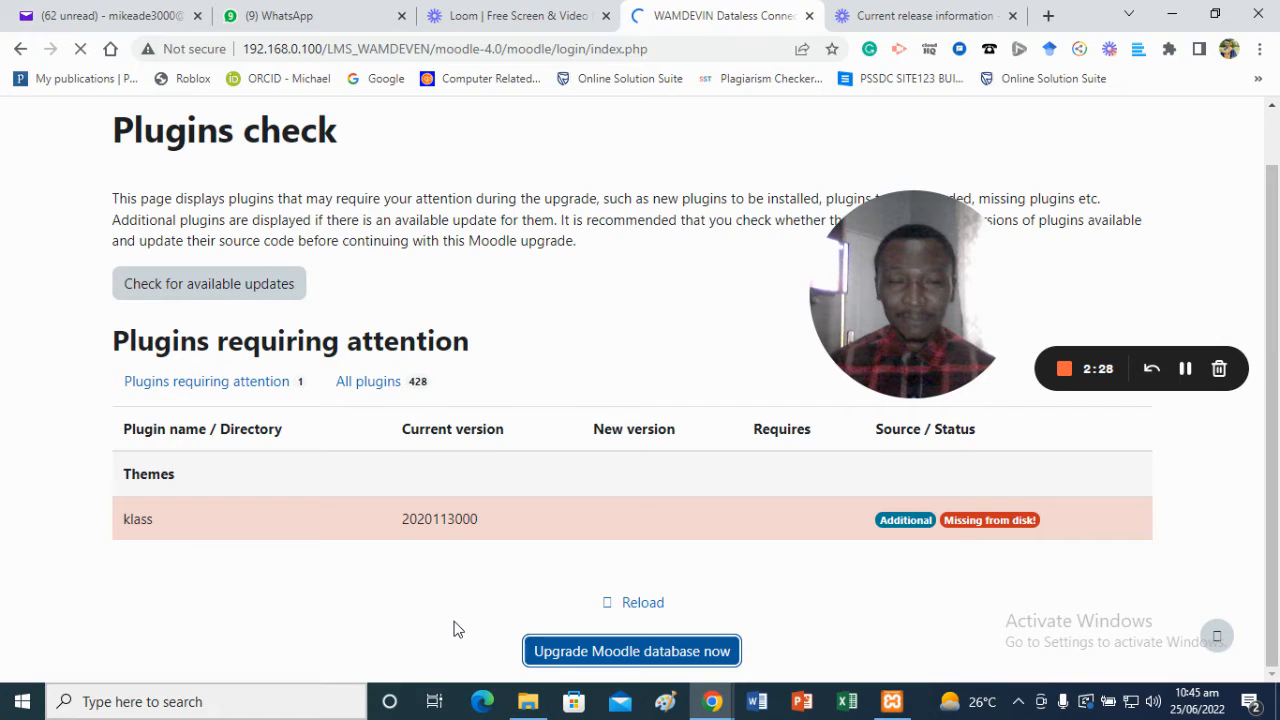
Step: Fill the login form with the saved administrator username and password and log in
{"action": "left_click", "coordinate": [632, 652]}
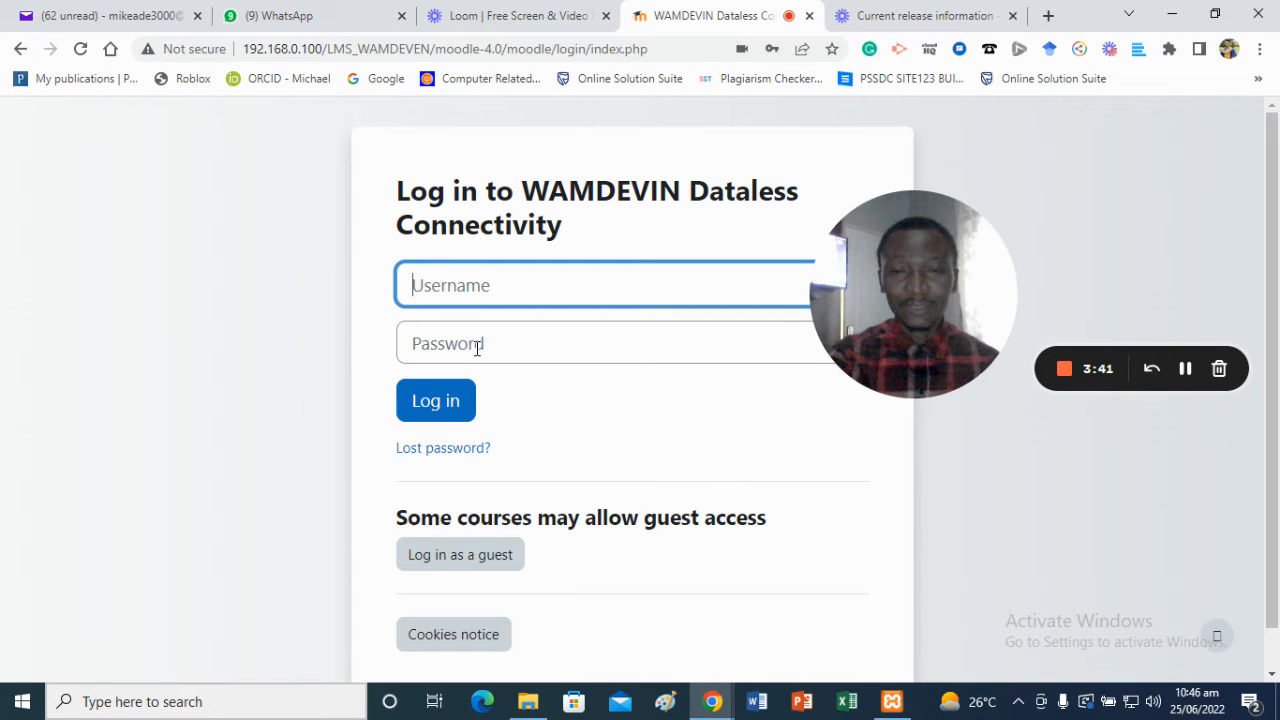
{"action": "left_click", "coordinate": [600, 344]}
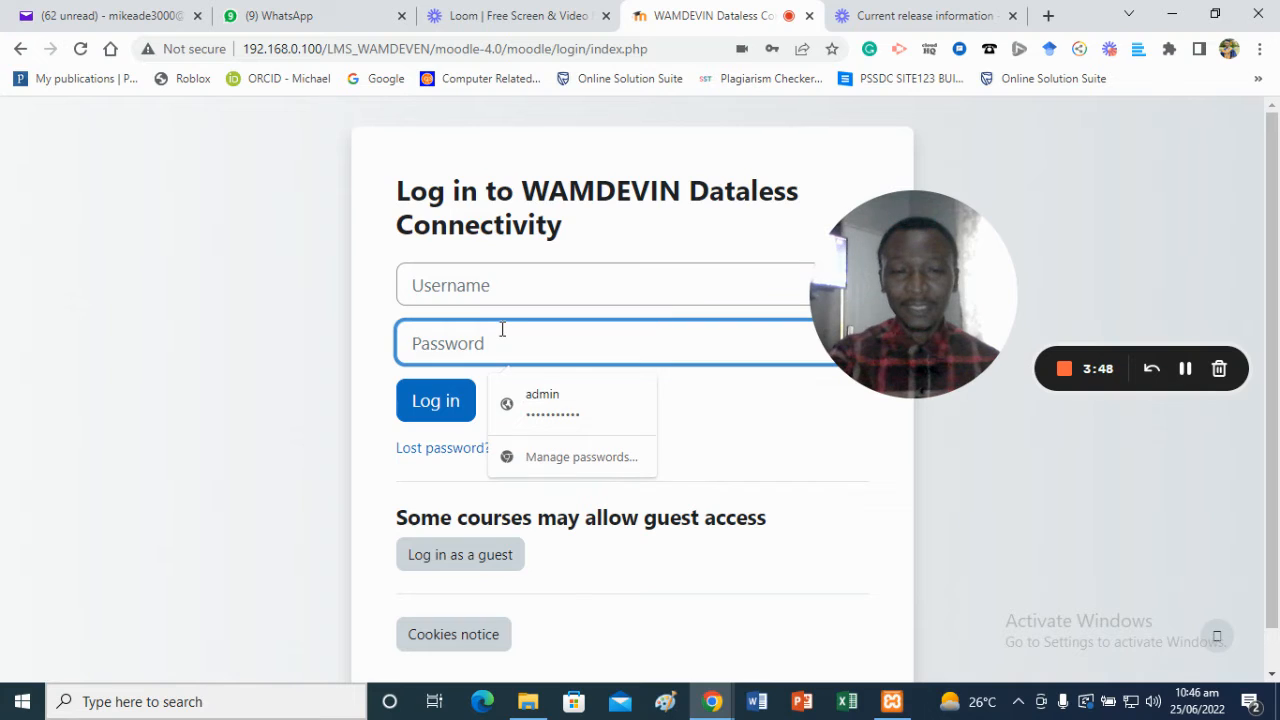
{"action": "left_click", "coordinate": [542, 404]}
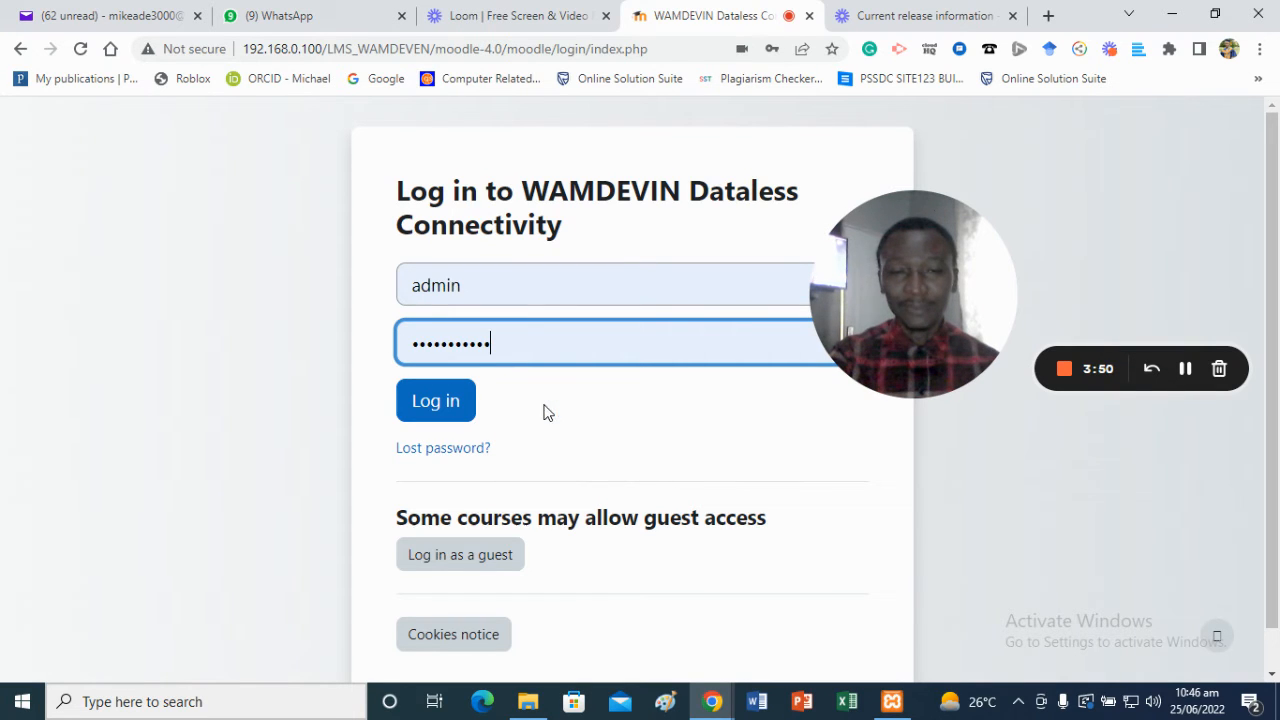
{"action": "mouse_move", "coordinate": [520, 416]}
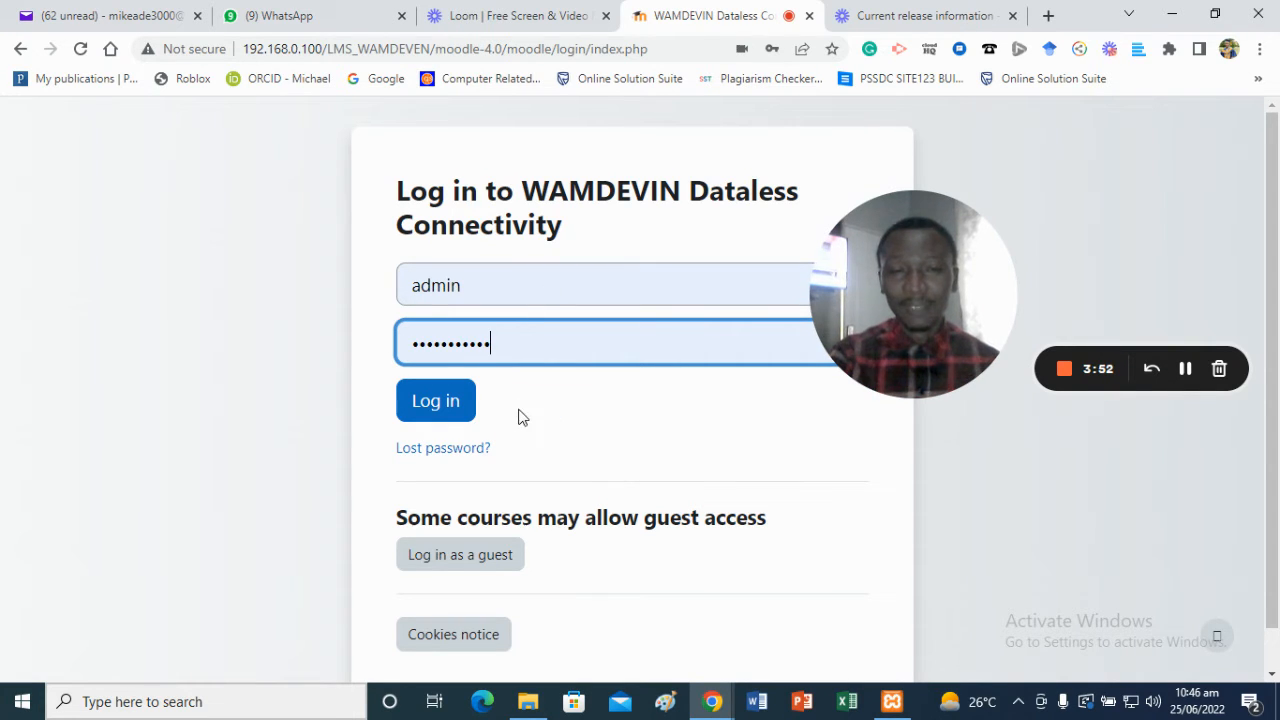
{"action": "left_click", "coordinate": [436, 400]}
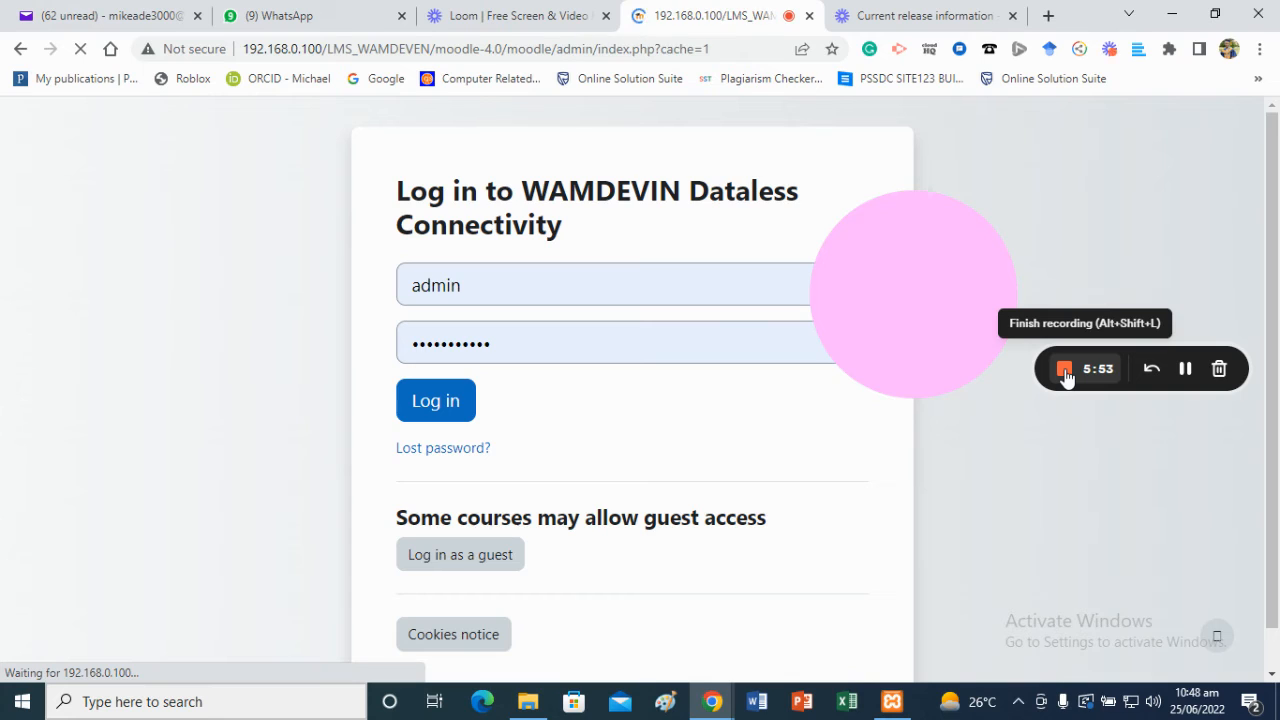
Step: Submit the administrator login and let the site administration page load
{"action": "left_click", "coordinate": [436, 400]}
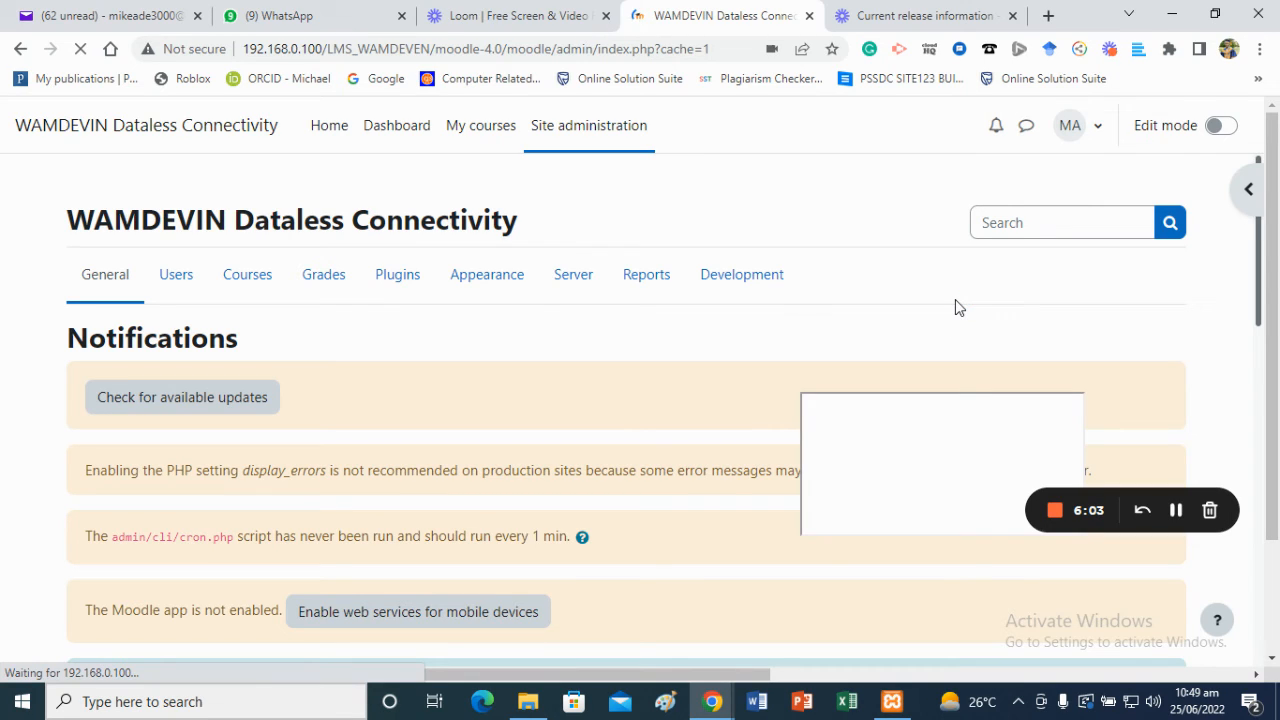
{"action": "mouse_move", "coordinate": [1098, 400]}
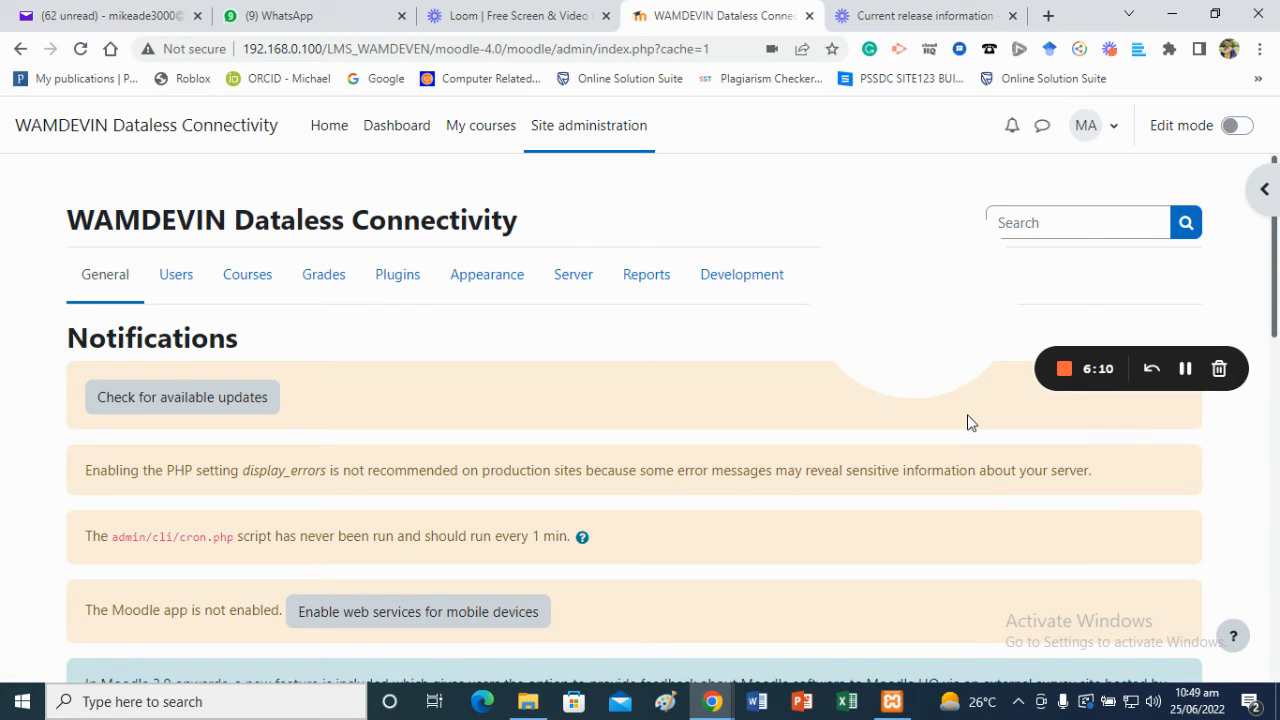
{"action": "mouse_move", "coordinate": [1022, 360]}
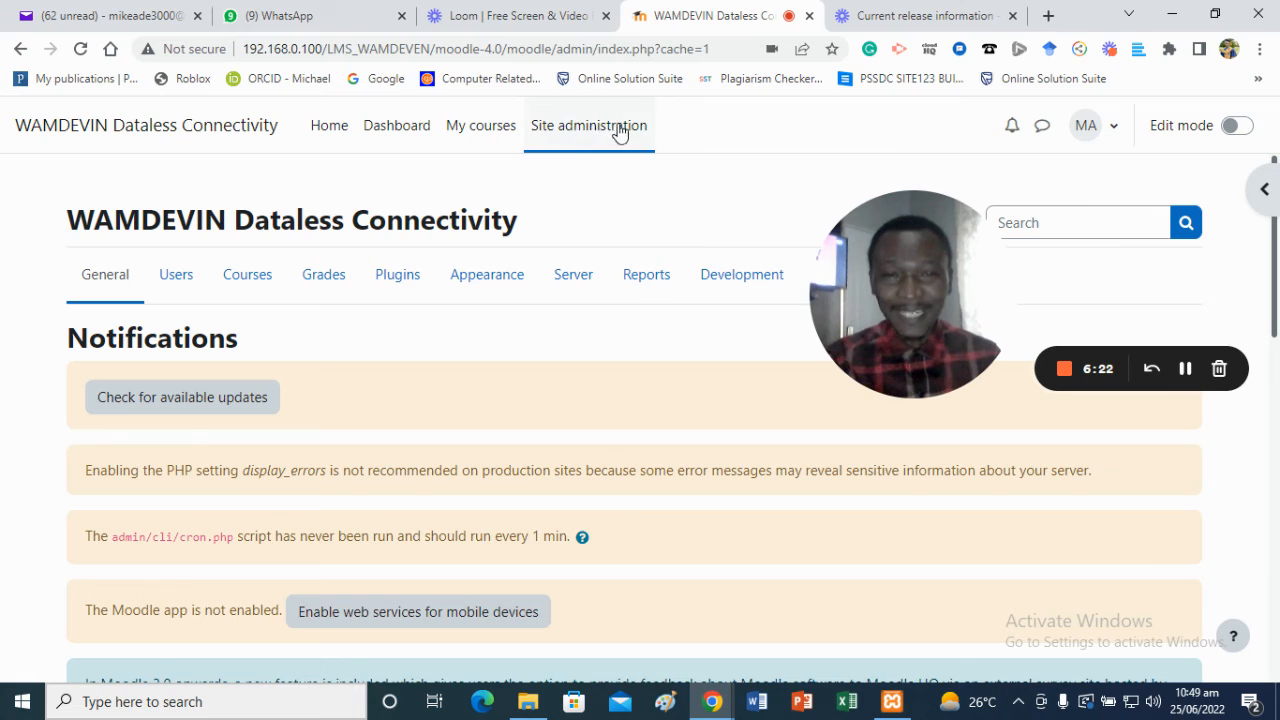
{"action": "mouse_move", "coordinate": [480, 124]}
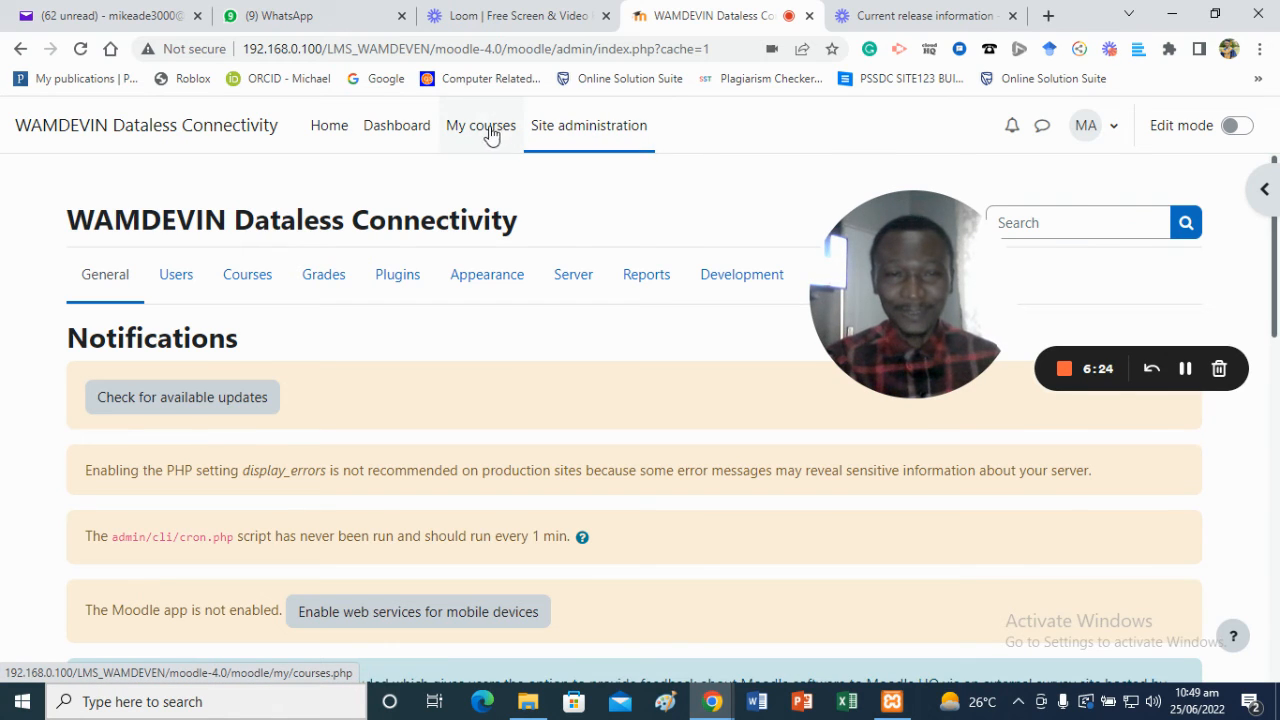
{"action": "mouse_move", "coordinate": [328, 124]}
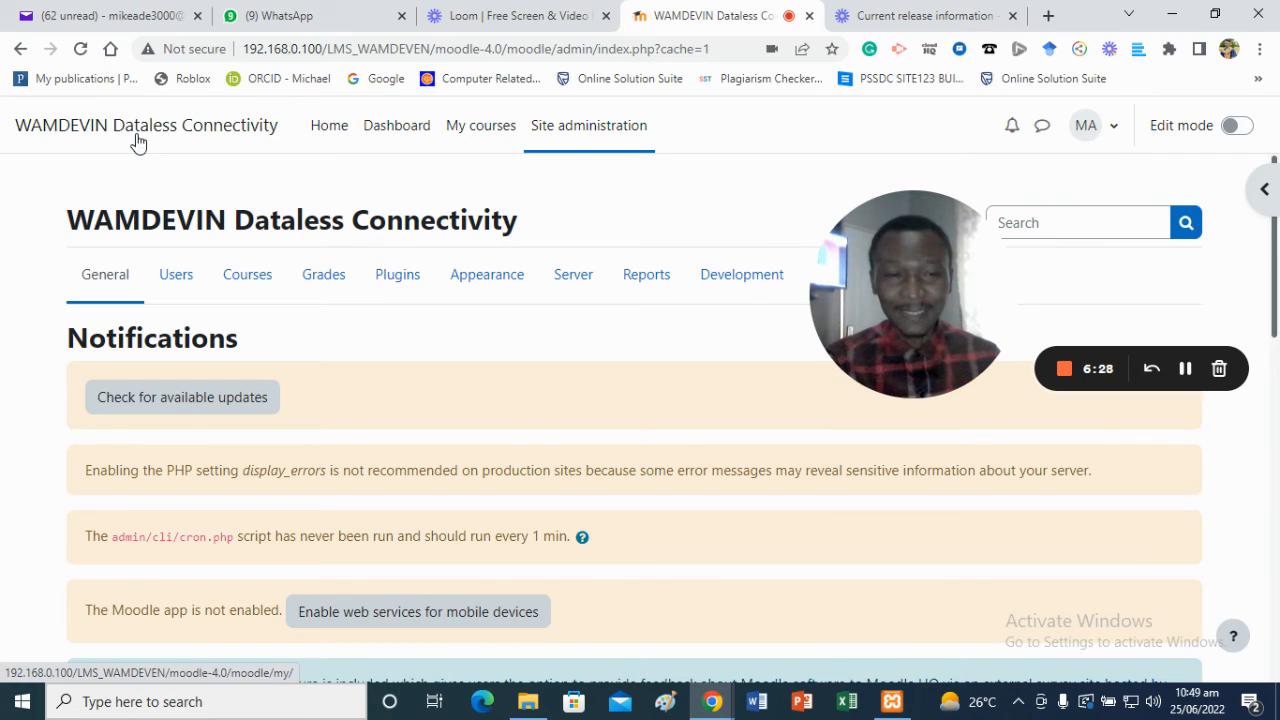
{"action": "mouse_move", "coordinate": [604, 408]}
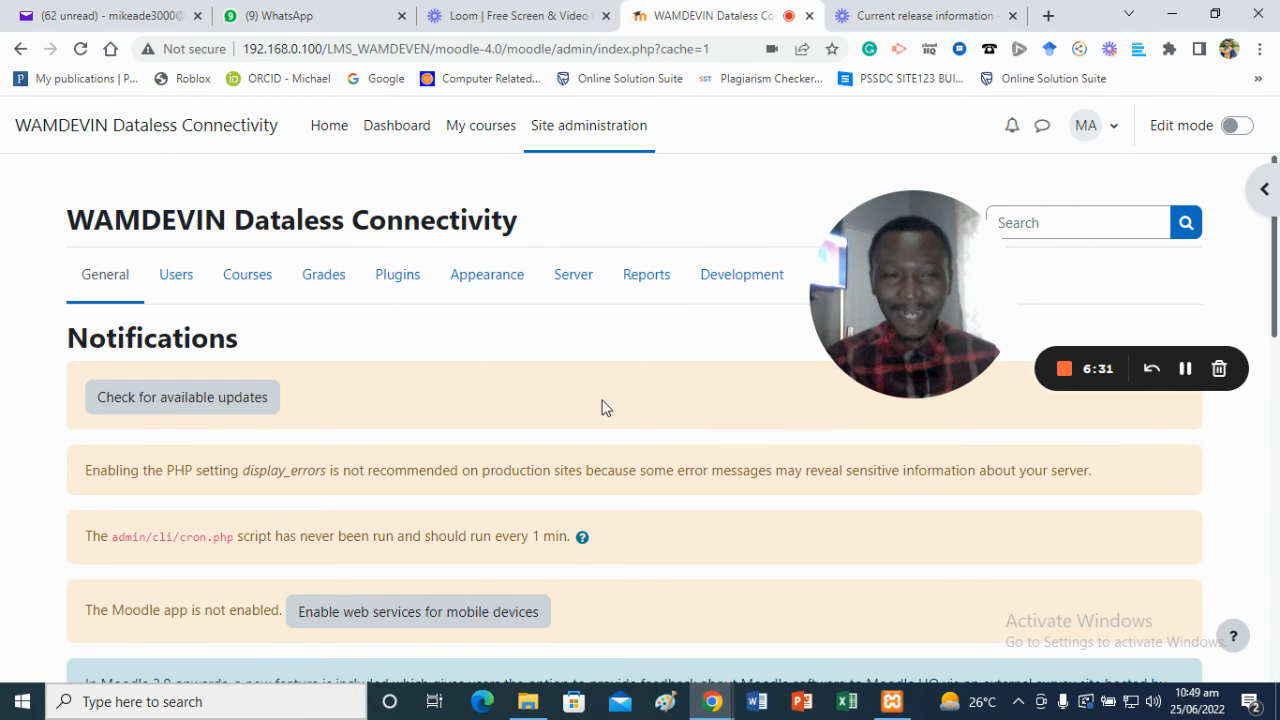
{"action": "mouse_move", "coordinate": [668, 380]}
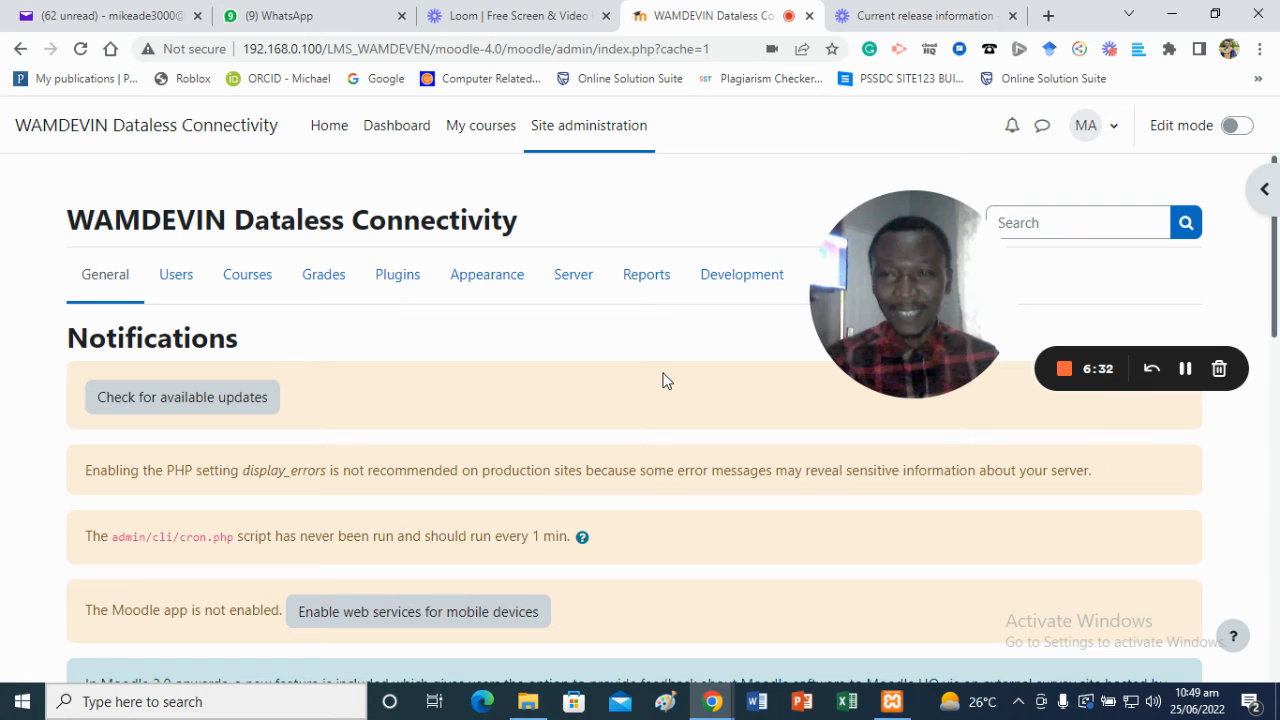
{"action": "mouse_move", "coordinate": [1276, 452]}
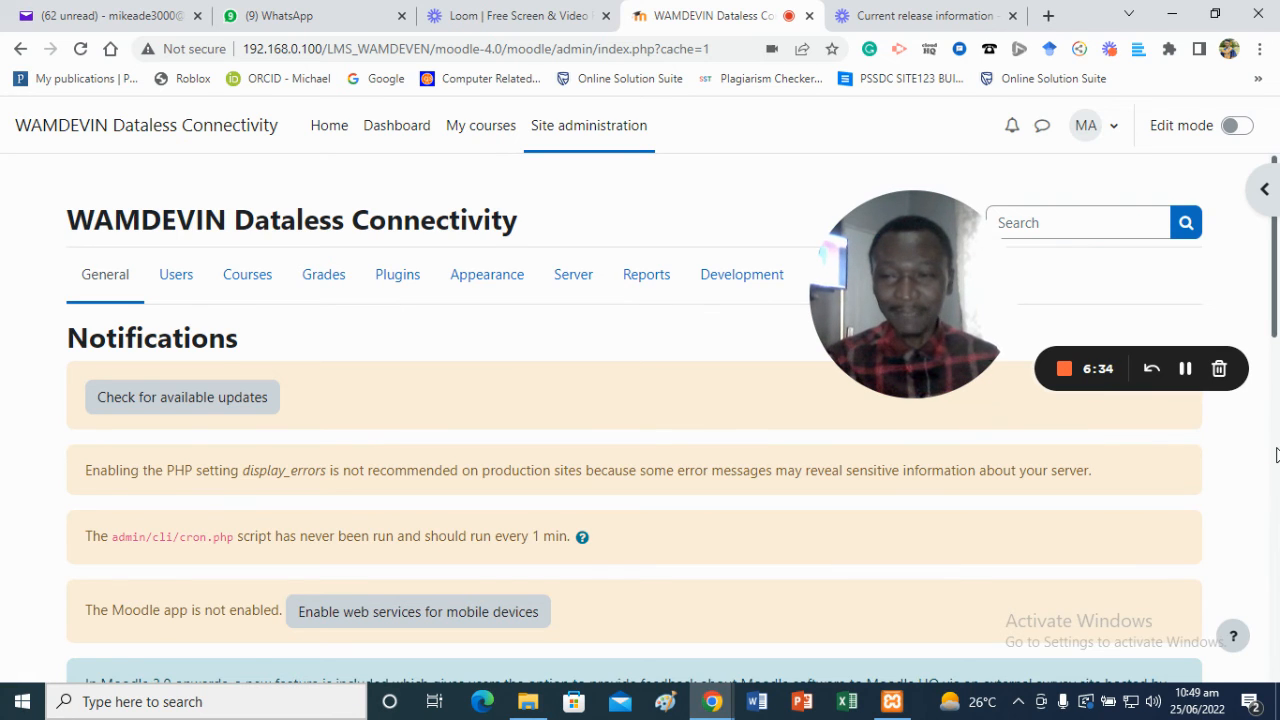
Step: Browse the Notifications page down to the support section and head to the Dashboard
{"action": "scroll", "scroll_direction": "down", "scroll_amount": 3}
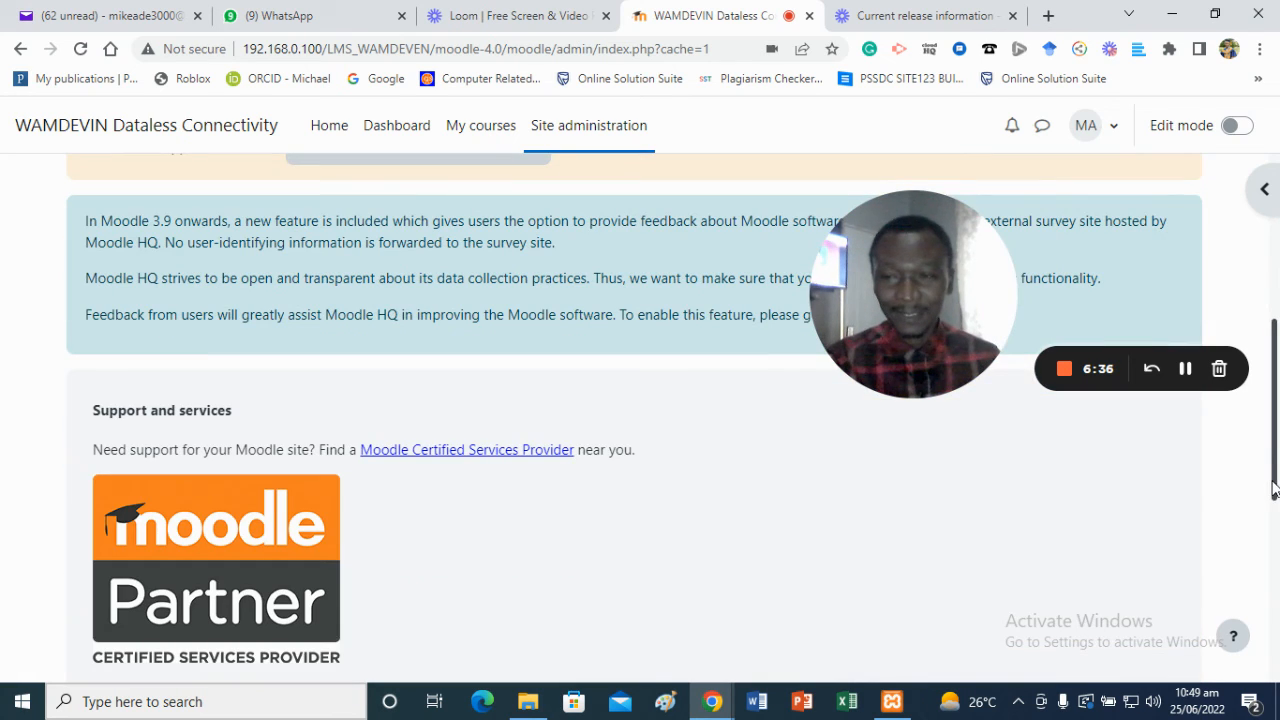
{"action": "scroll", "scroll_direction": "up", "scroll_amount": 3}
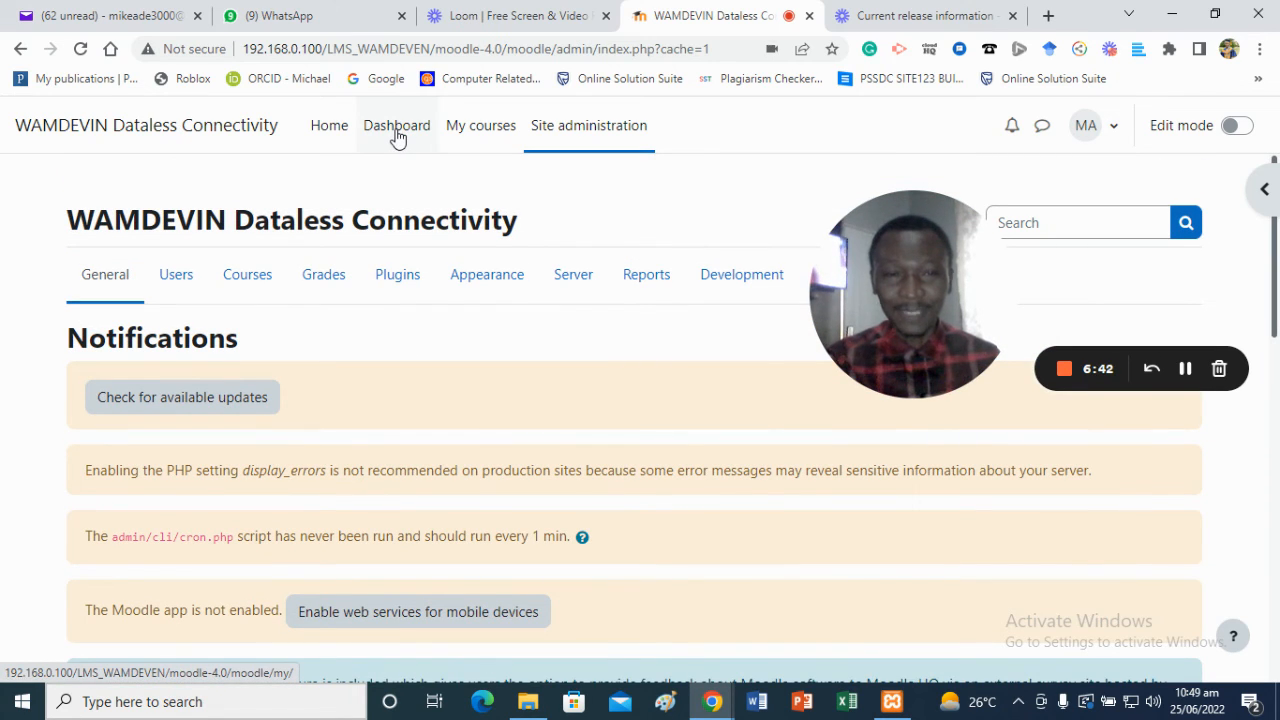
{"action": "left_click", "coordinate": [396, 124]}
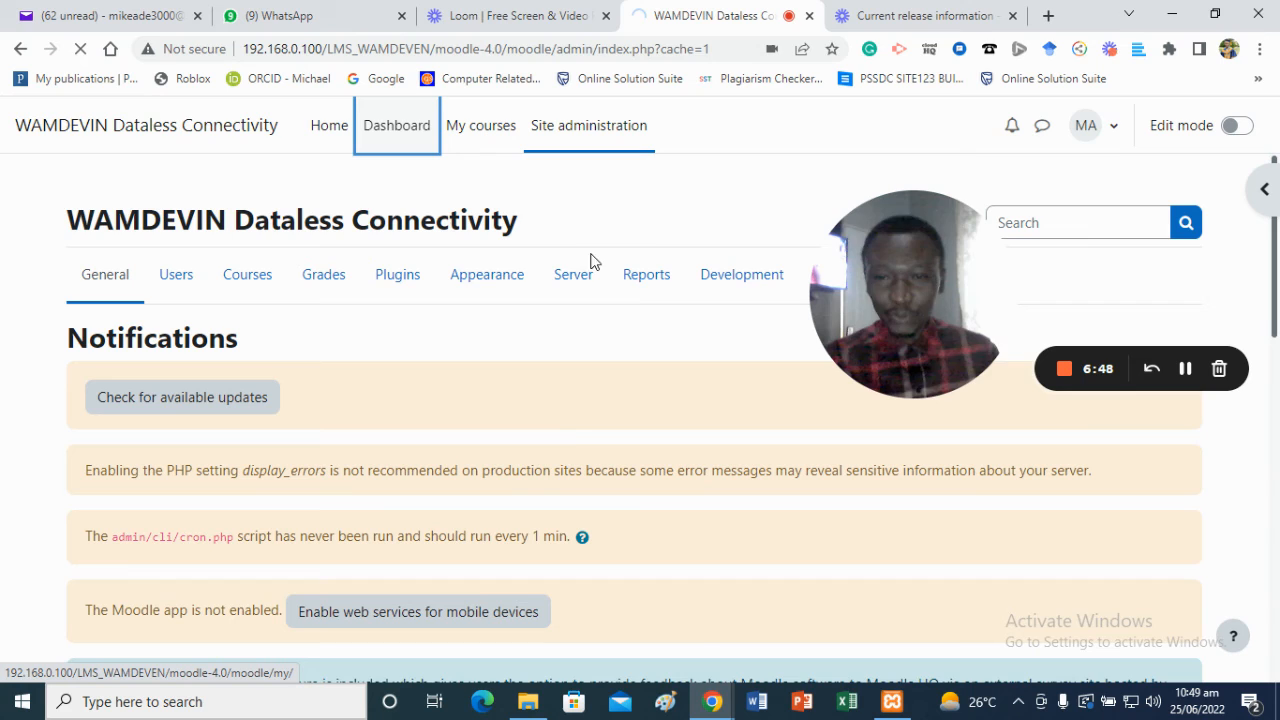
{"action": "mouse_move", "coordinate": [576, 424]}
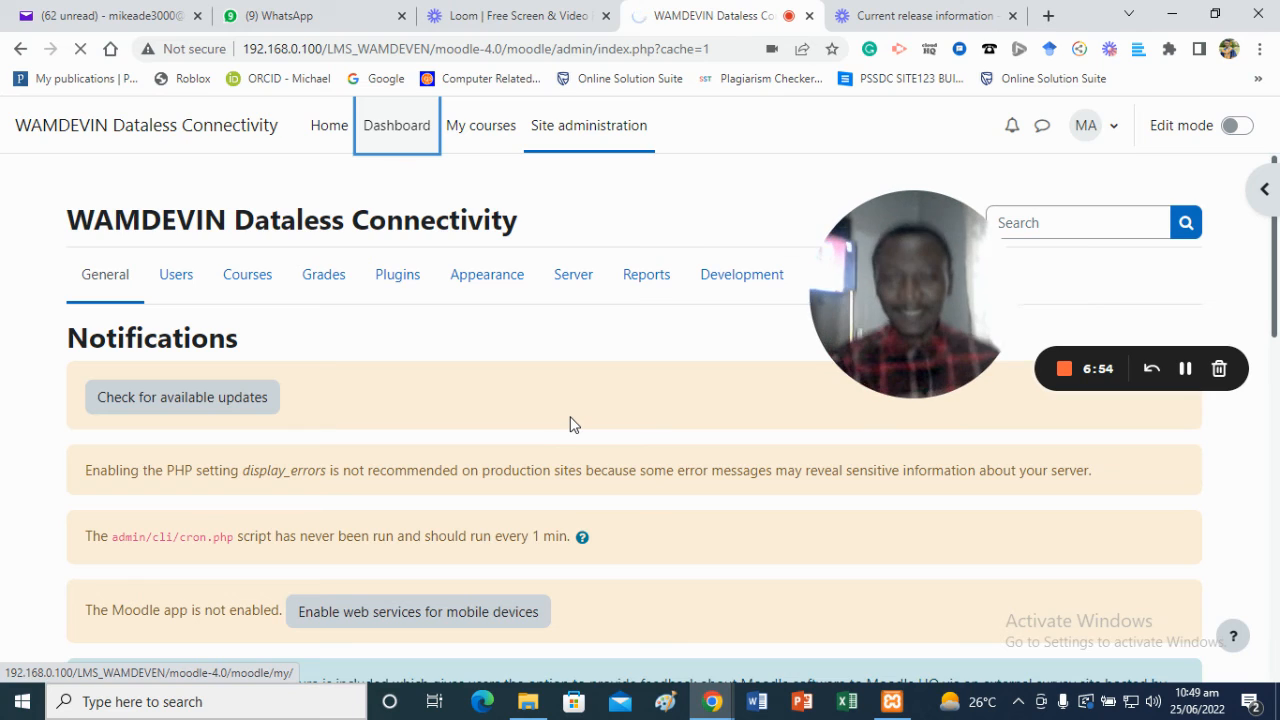
Step: View the admin Dashboard with greeting, Timeline and June 2022 calendar, then go to Home
{"action": "left_click", "coordinate": [396, 124]}
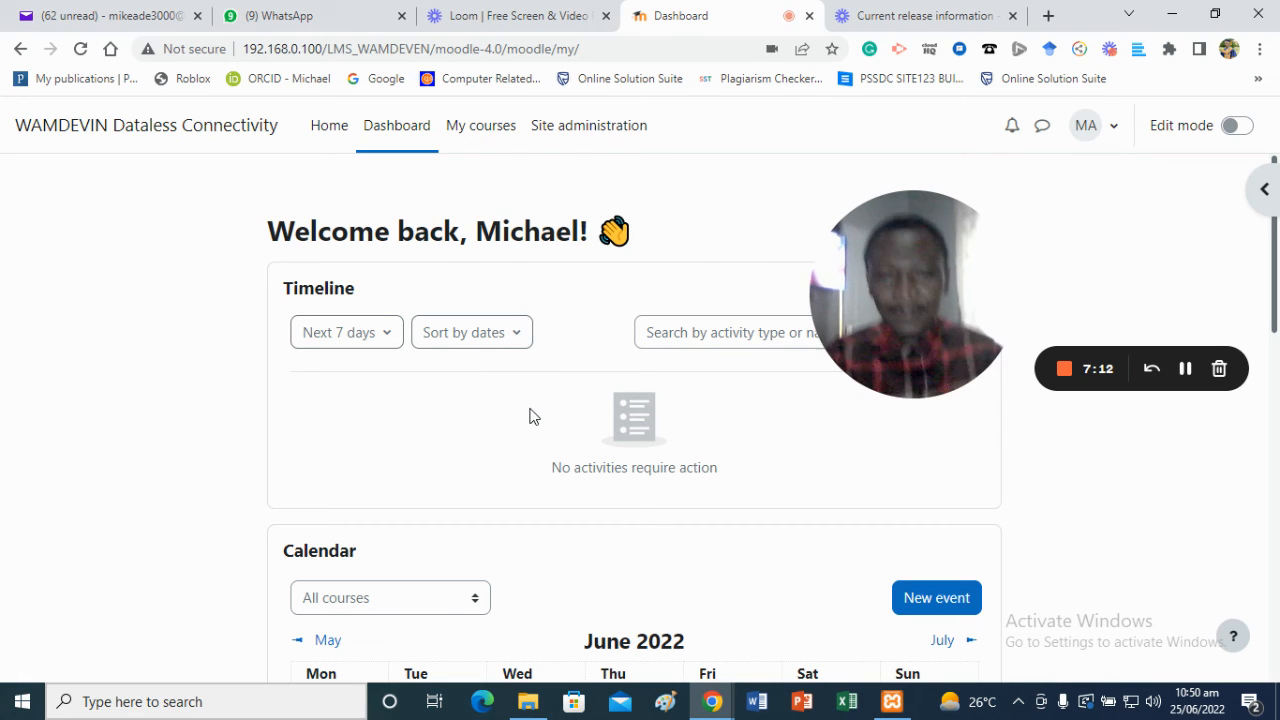
{"action": "mouse_move", "coordinate": [600, 288]}
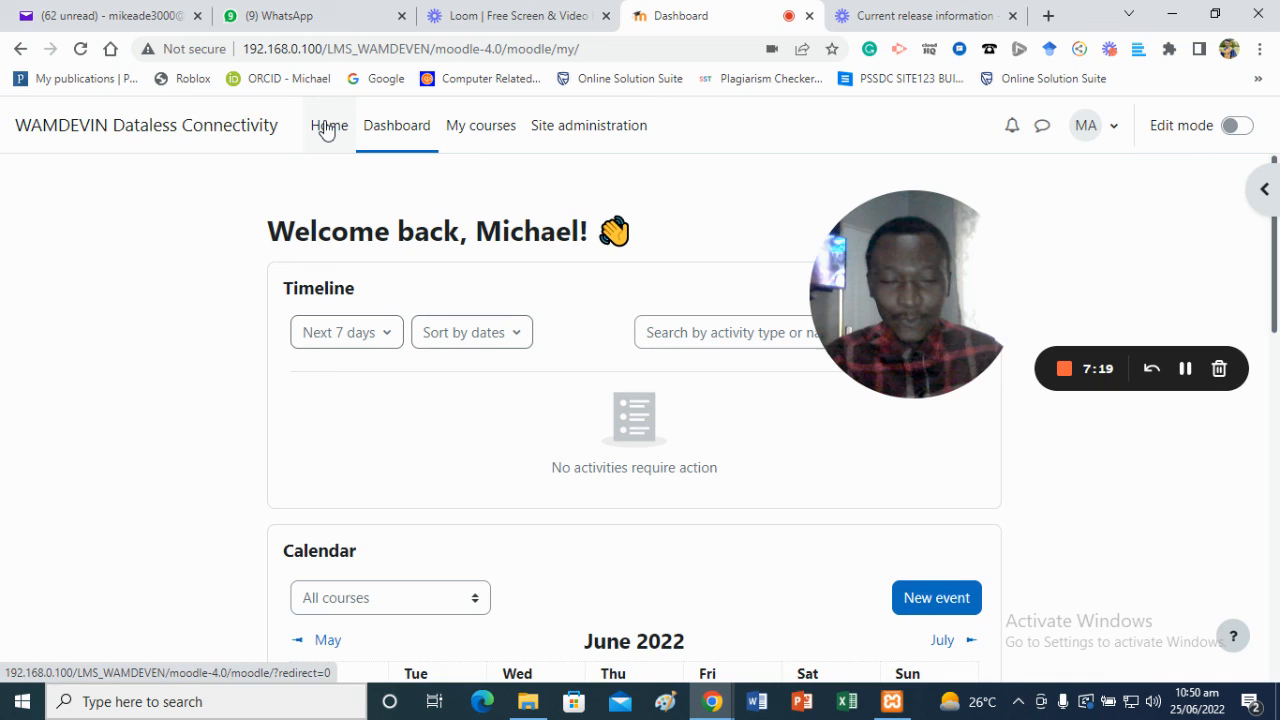
{"action": "left_click", "coordinate": [328, 124]}
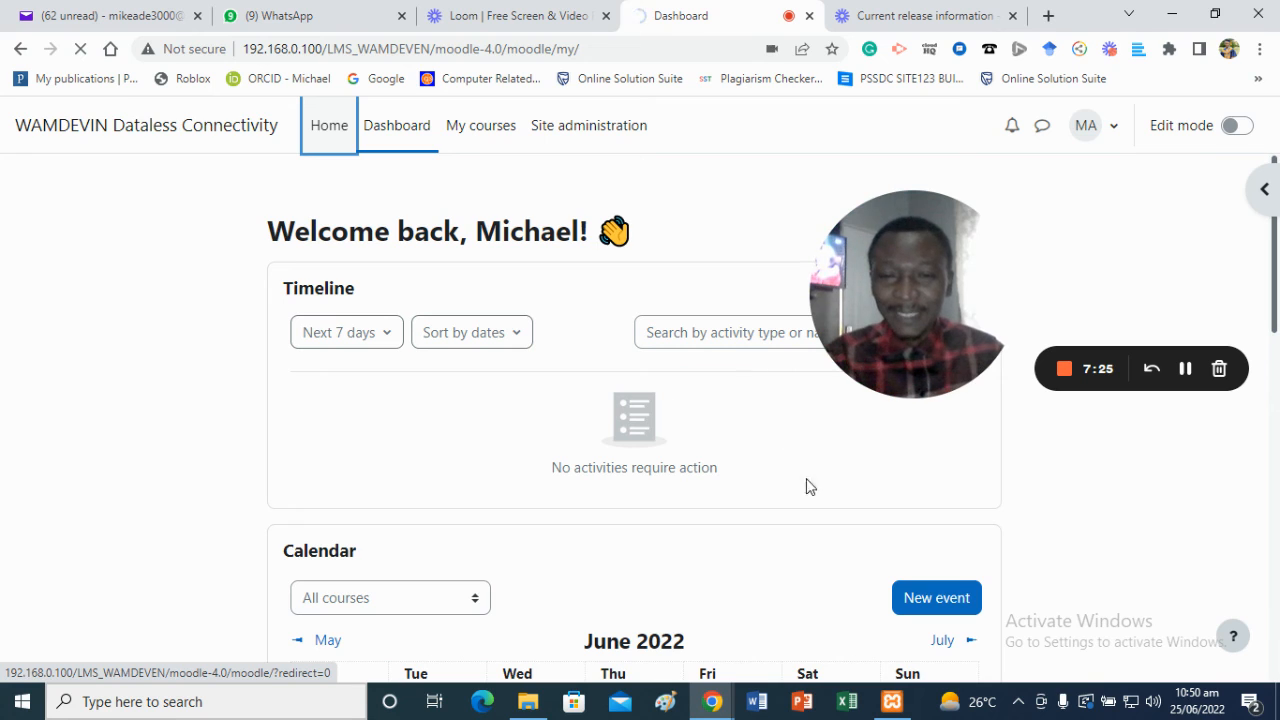
{"action": "mouse_move", "coordinate": [478, 406]}
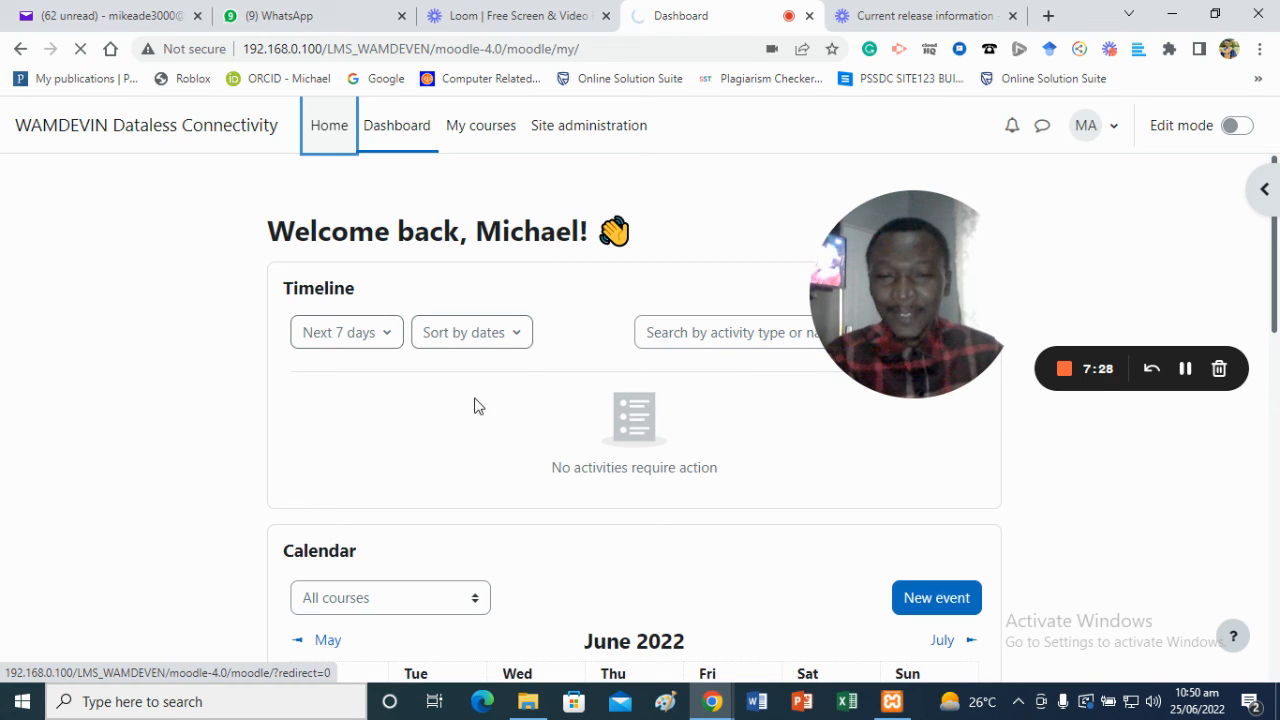
{"action": "mouse_move", "coordinate": [744, 464]}
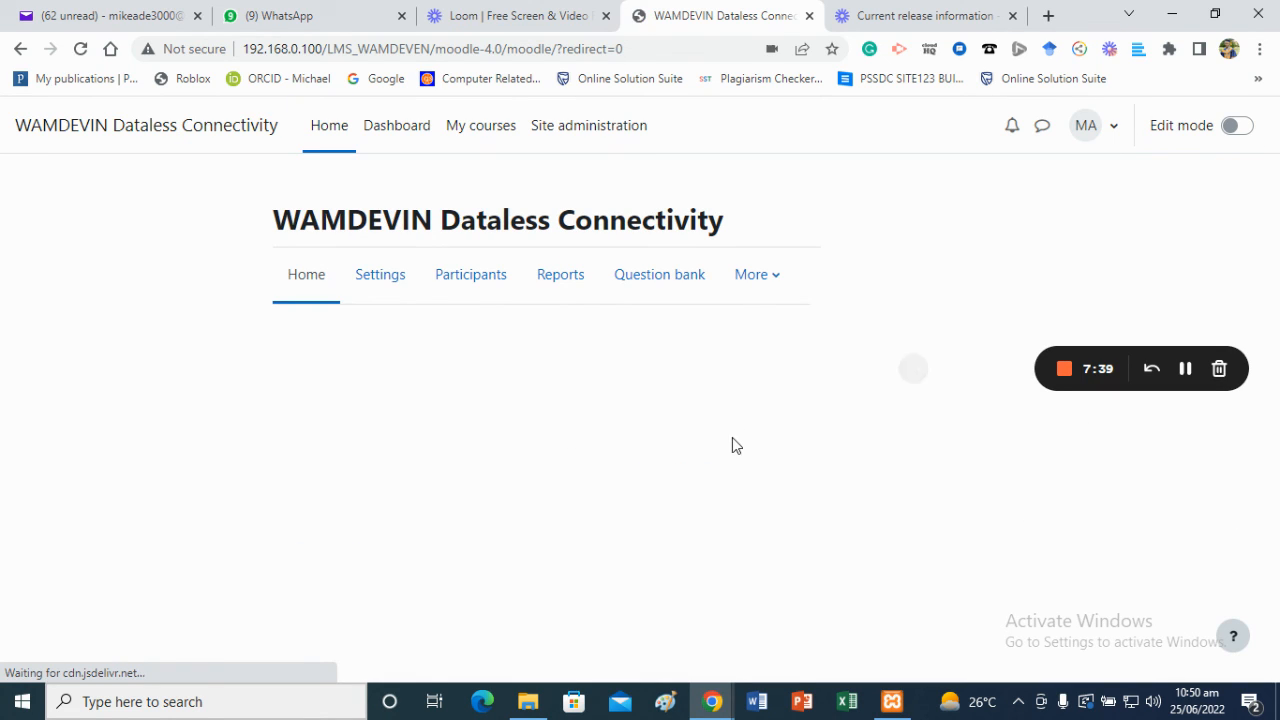
{"action": "mouse_move", "coordinate": [752, 424]}
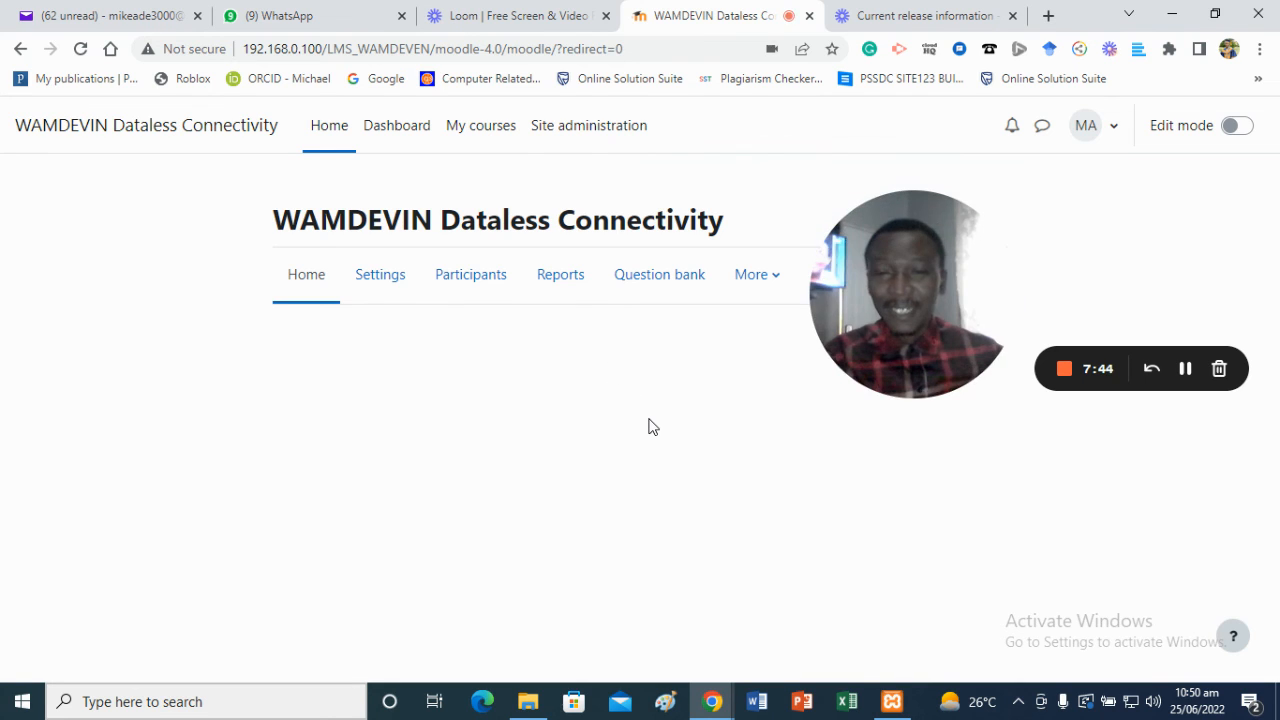
{"action": "mouse_move", "coordinate": [708, 392]}
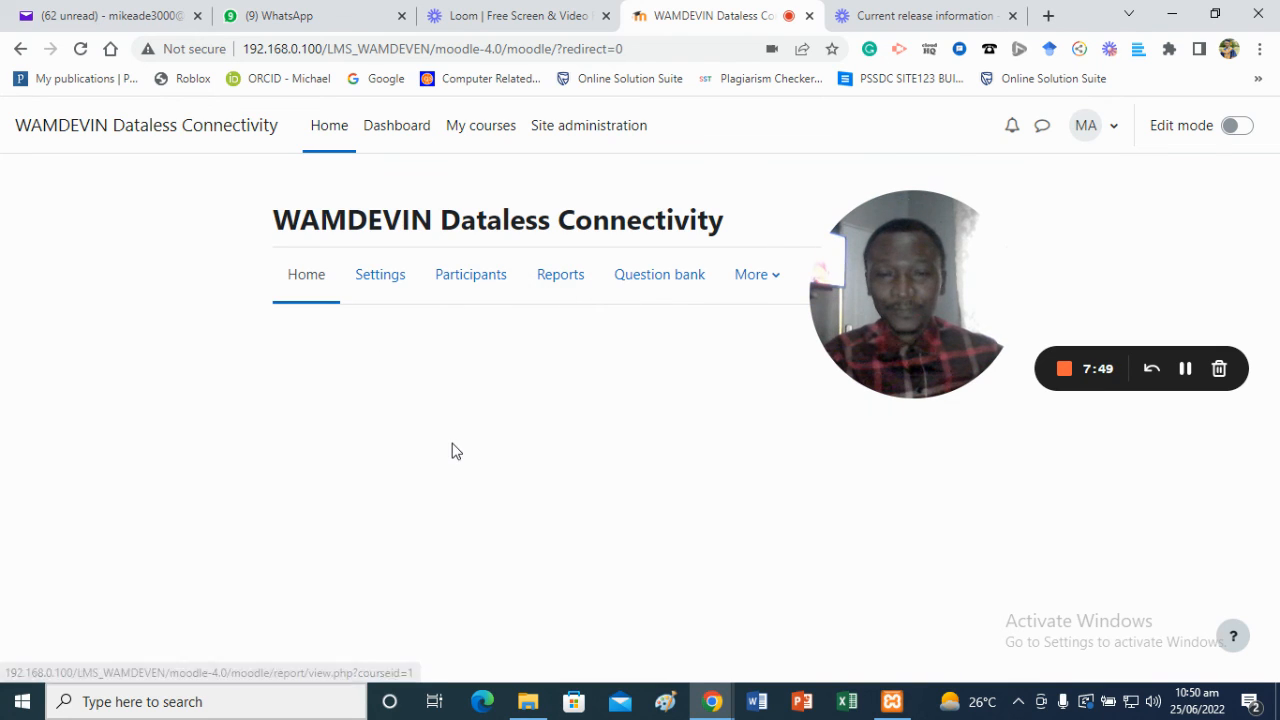
{"action": "mouse_move", "coordinate": [252, 406]}
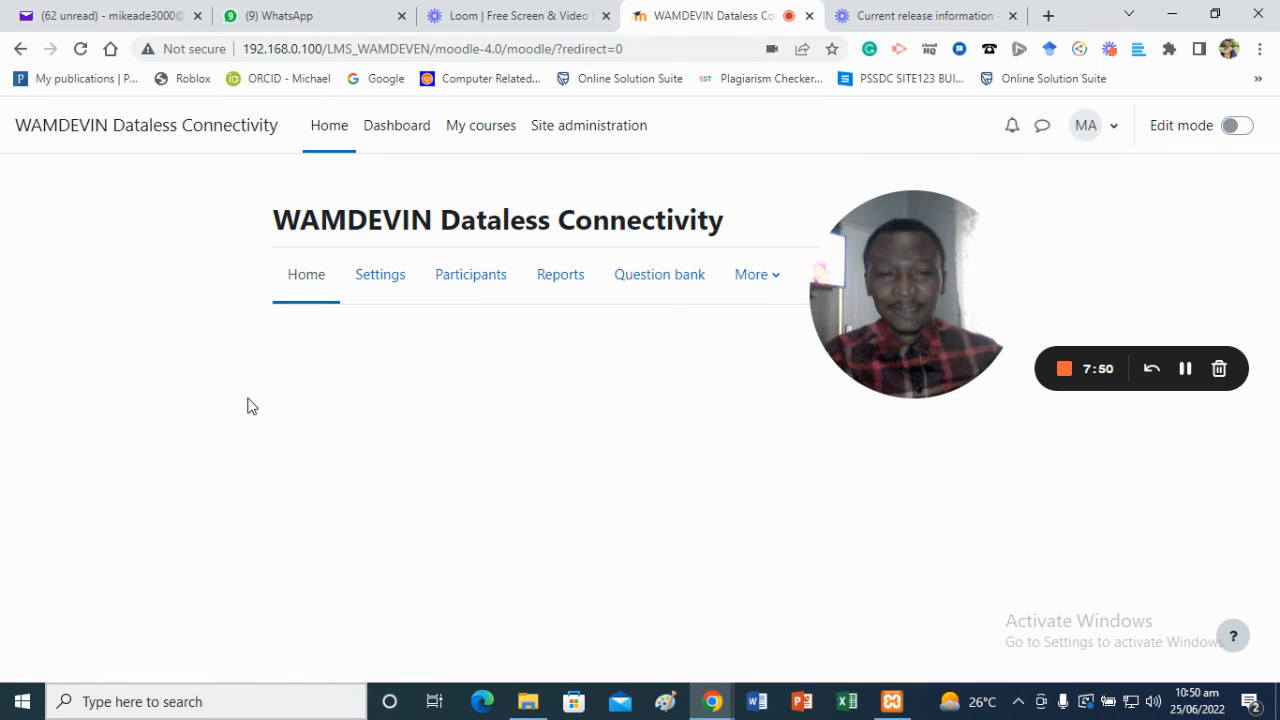
{"action": "mouse_move", "coordinate": [356, 168]}
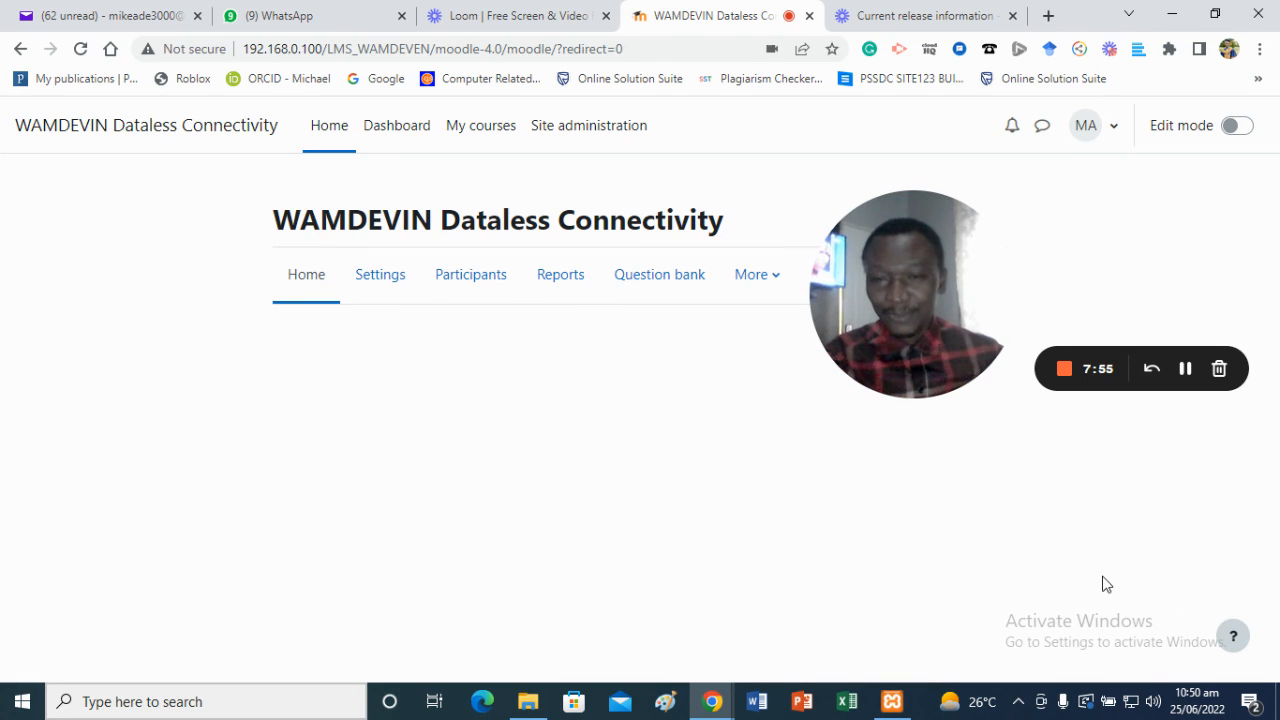
{"action": "mouse_move", "coordinate": [536, 424]}
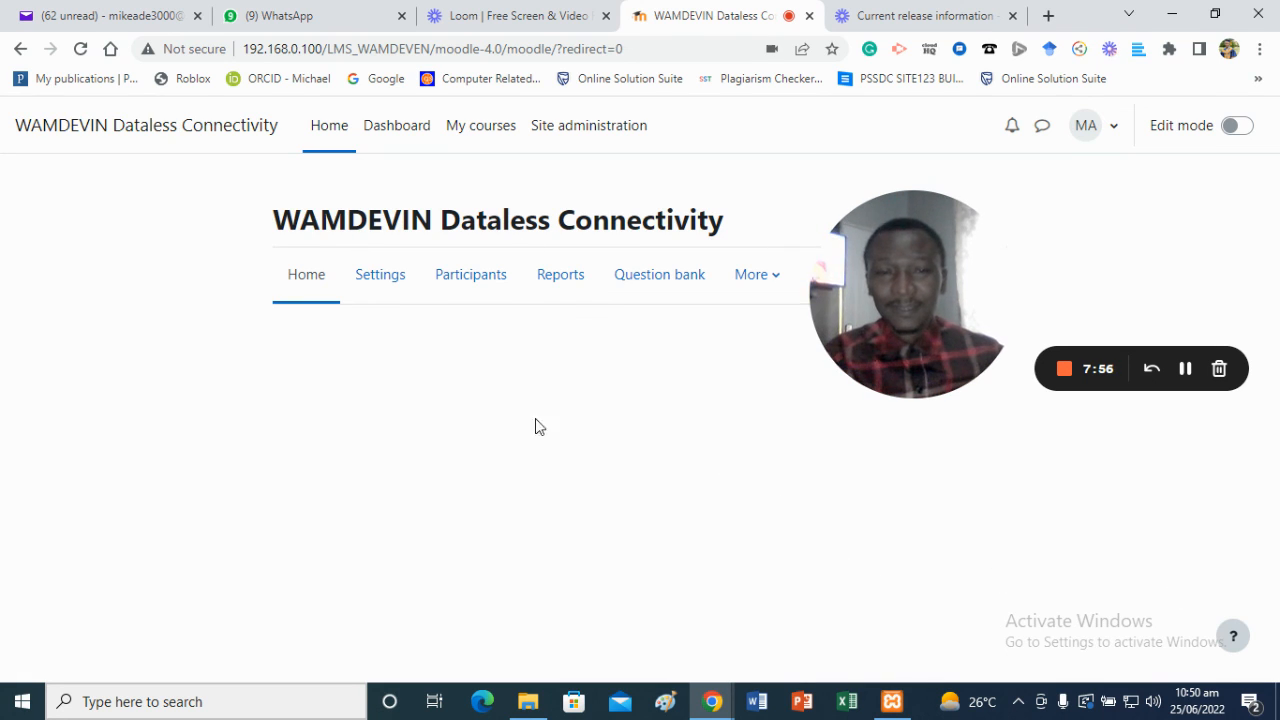
{"action": "mouse_move", "coordinate": [220, 316]}
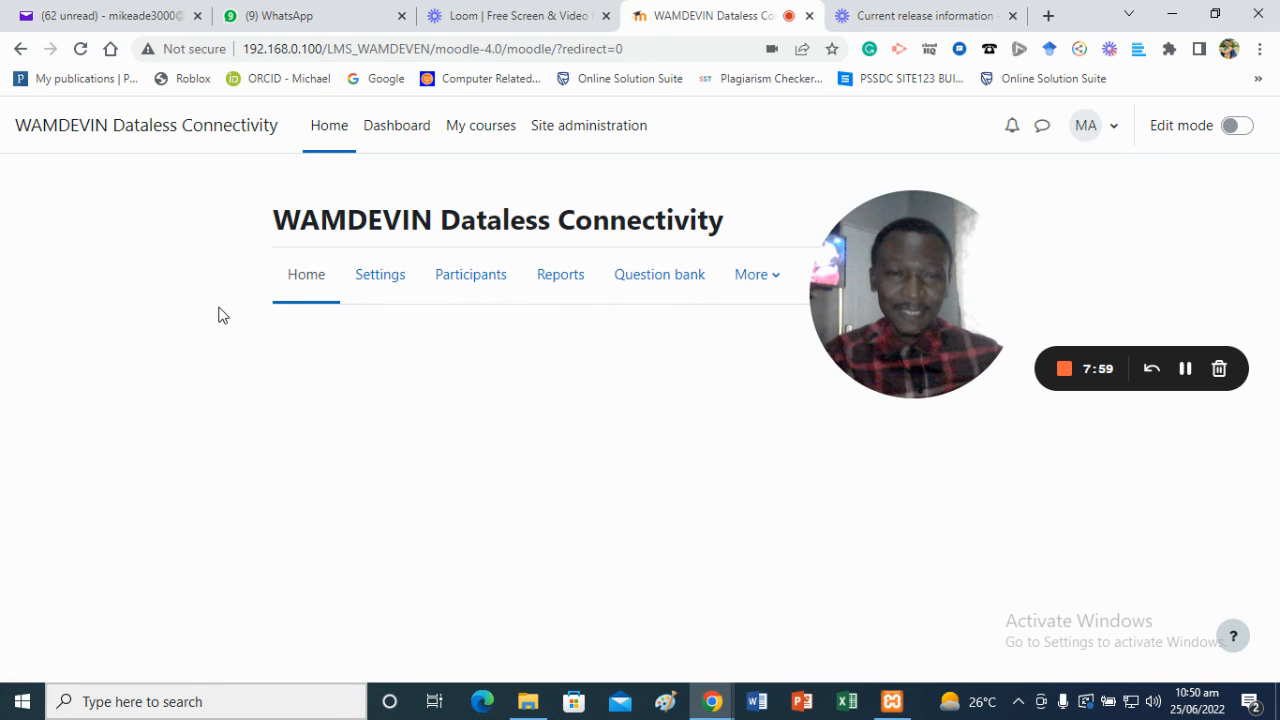
{"action": "mouse_move", "coordinate": [730, 508]}
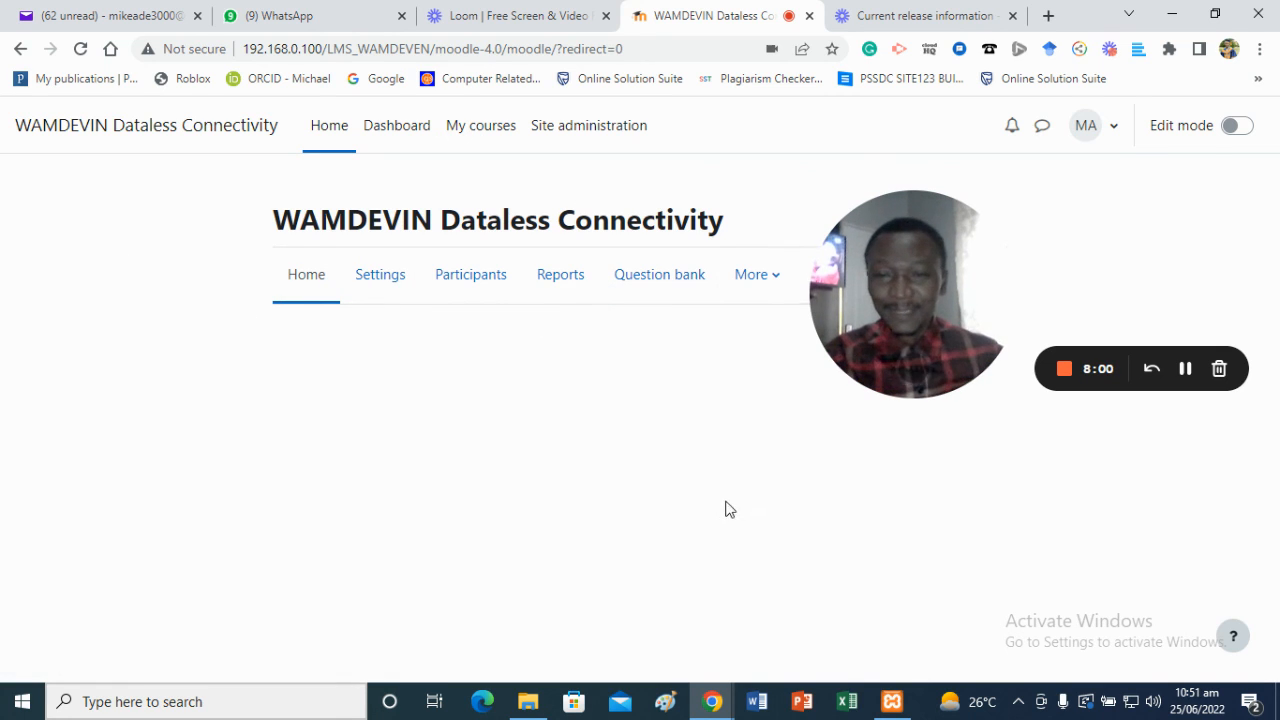
{"action": "mouse_move", "coordinate": [548, 456]}
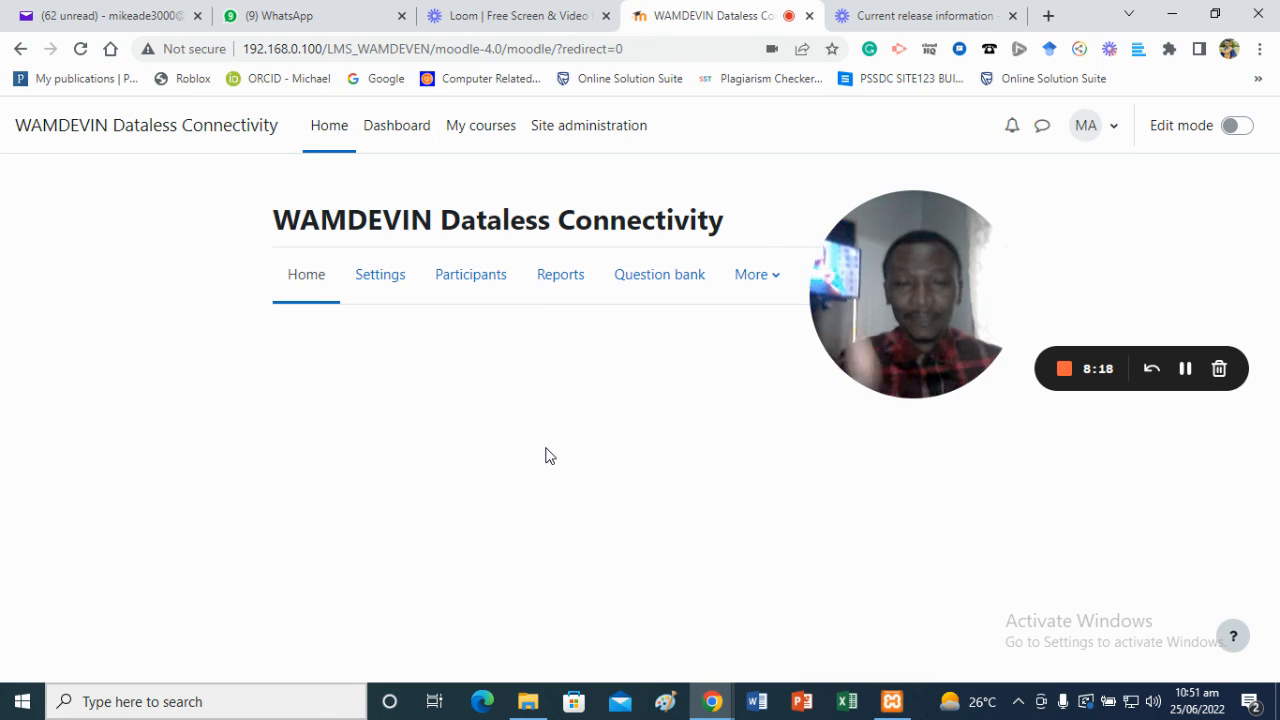
{"action": "mouse_move", "coordinate": [592, 466]}
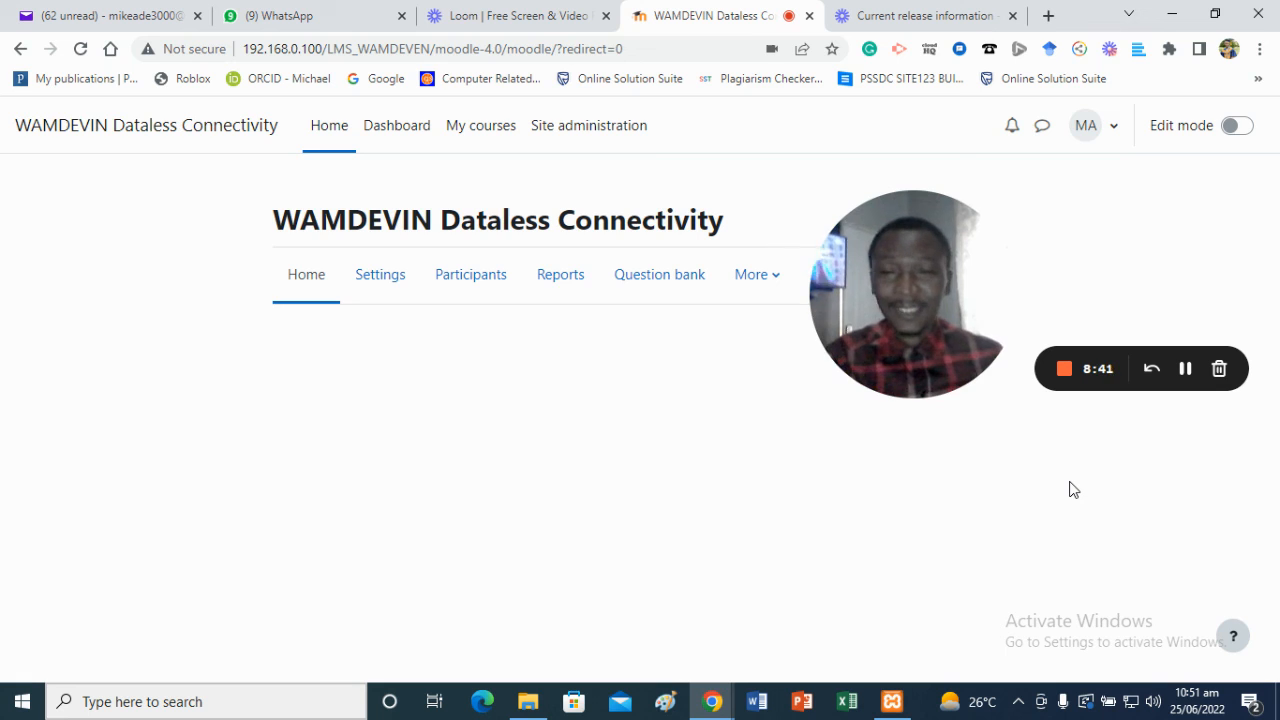
{"action": "mouse_move", "coordinate": [1064, 368]}
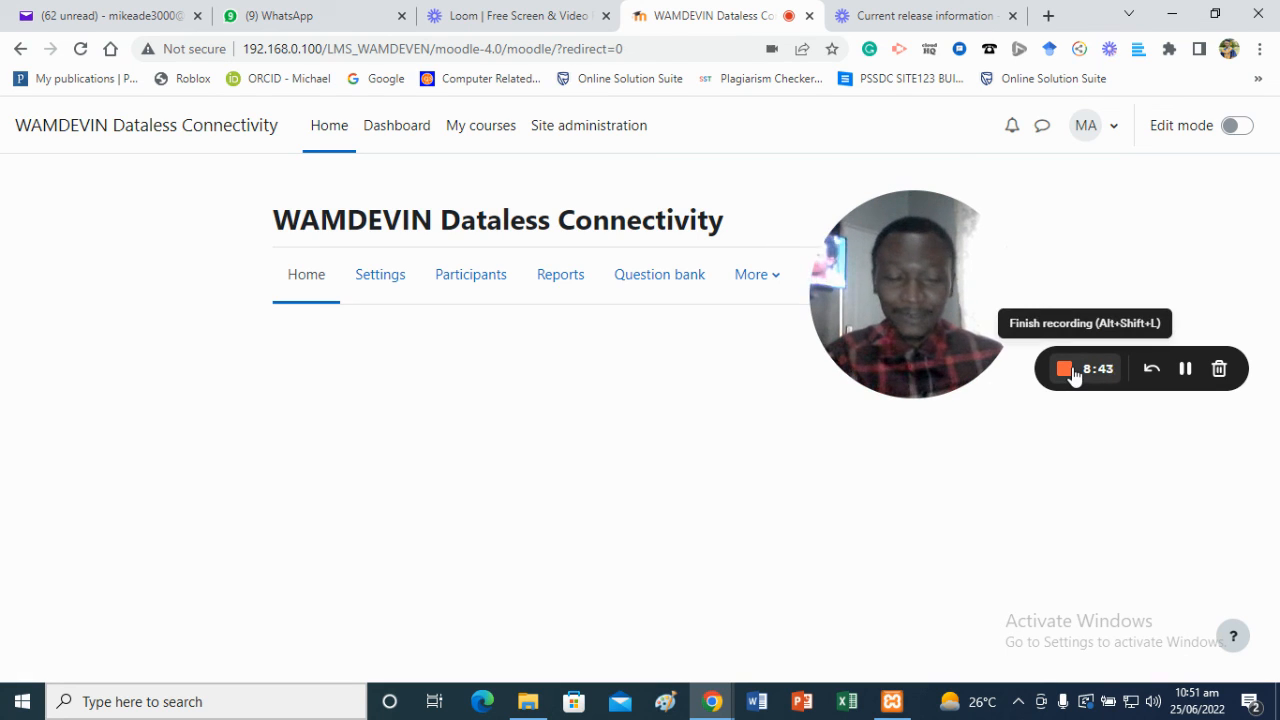